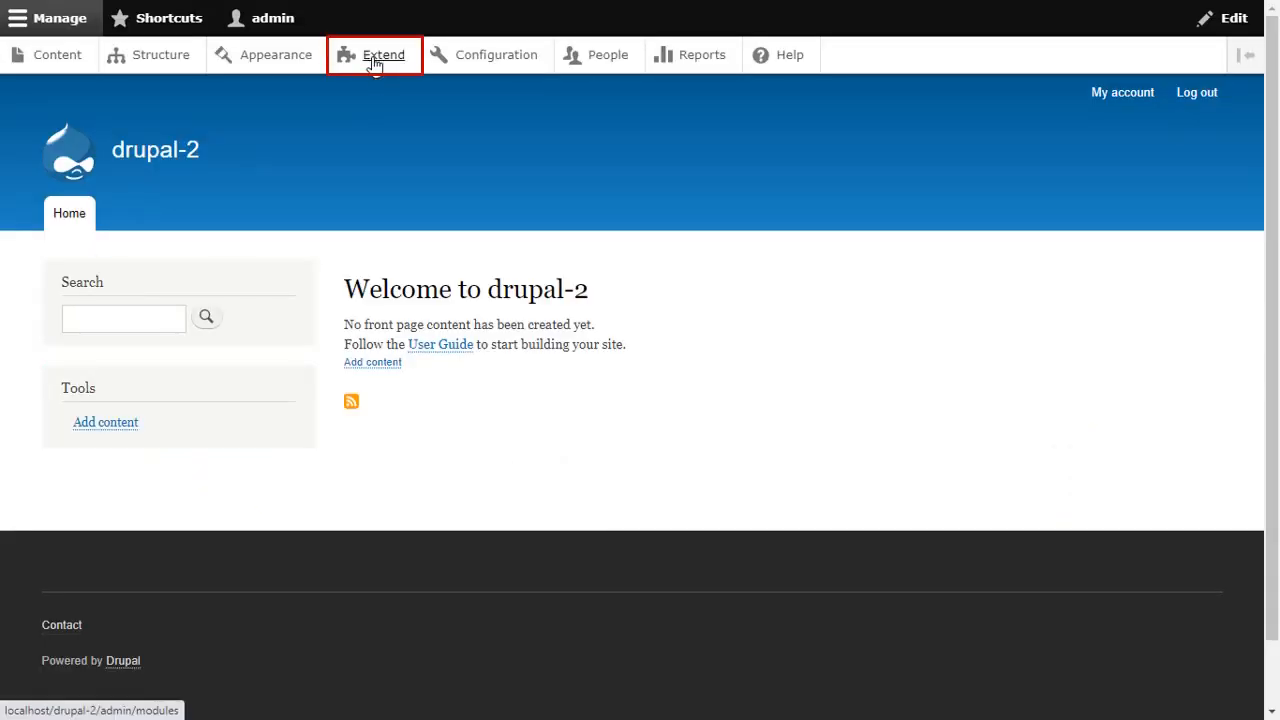
Step: From Extend reach Install new module and view the project page's Downloads section for the 8.x zip
{"action": "left_click", "coordinate": [384, 54]}
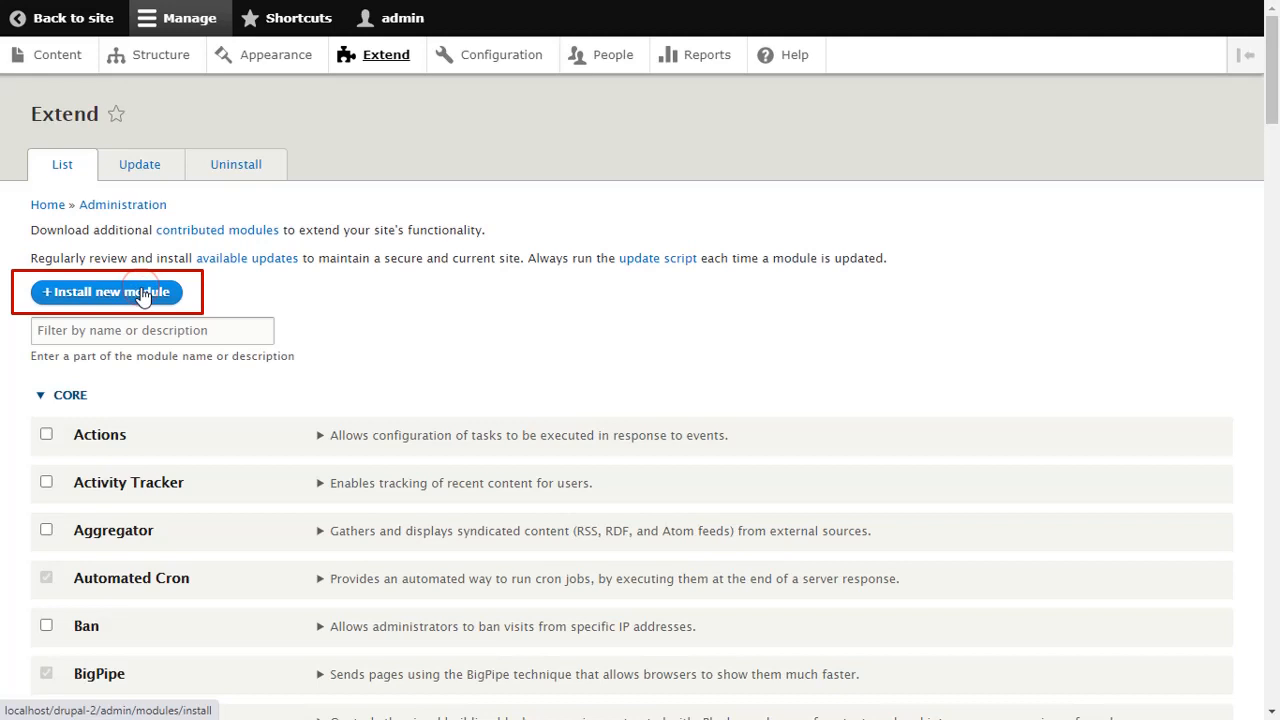
{"action": "left_click", "coordinate": [104, 292]}
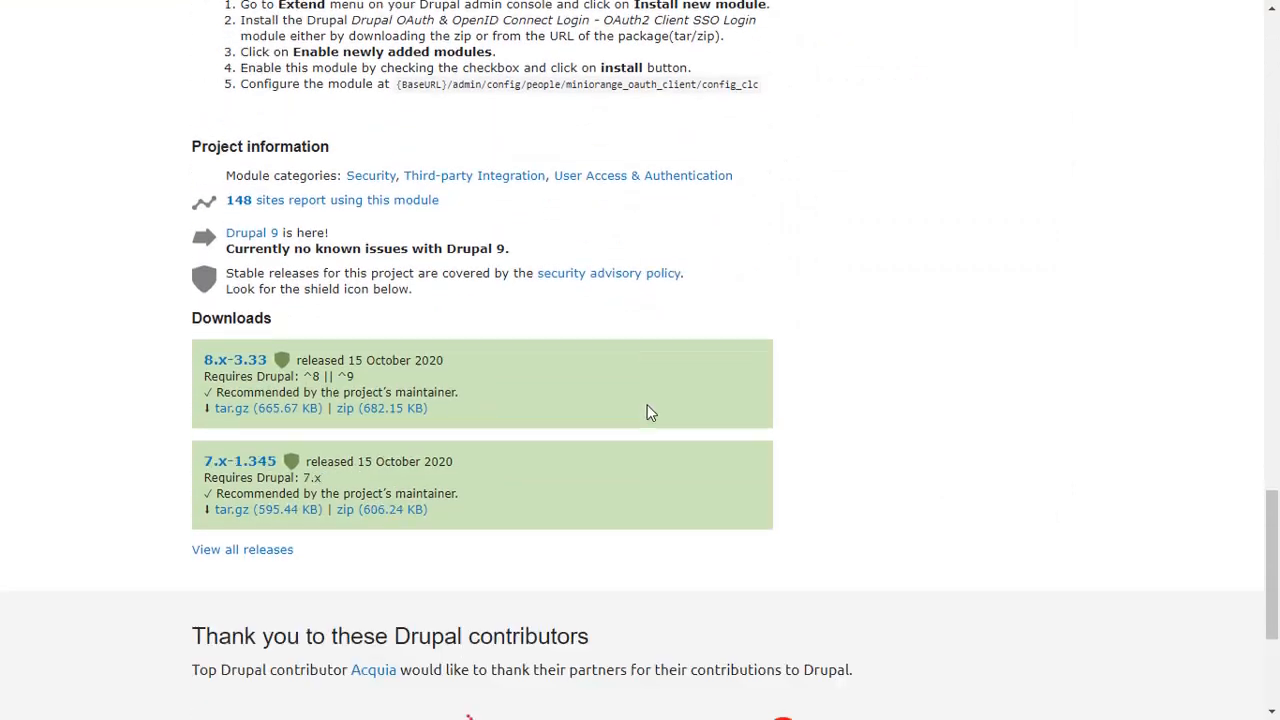
{"action": "scroll", "scroll_direction": "down", "scroll_amount": 3}
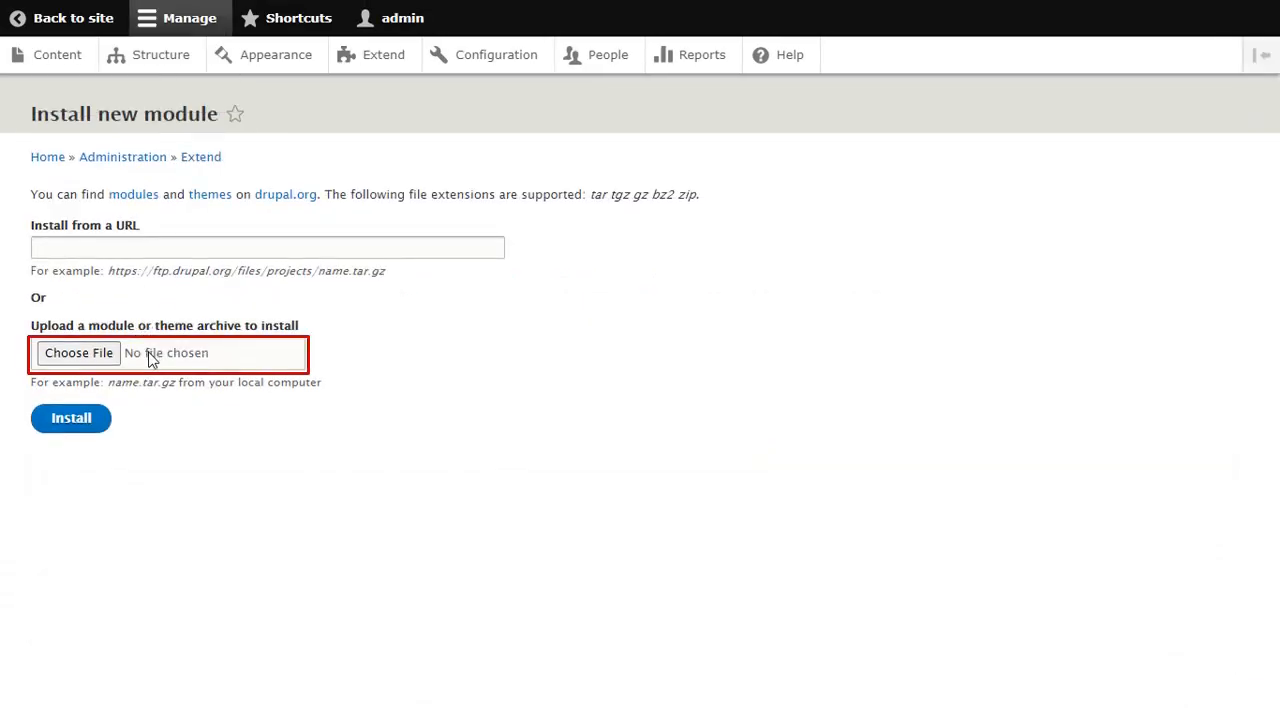
Step: Upload the miniorange_oauth_client zip archive and install it successfully
{"action": "left_click", "coordinate": [78, 352]}
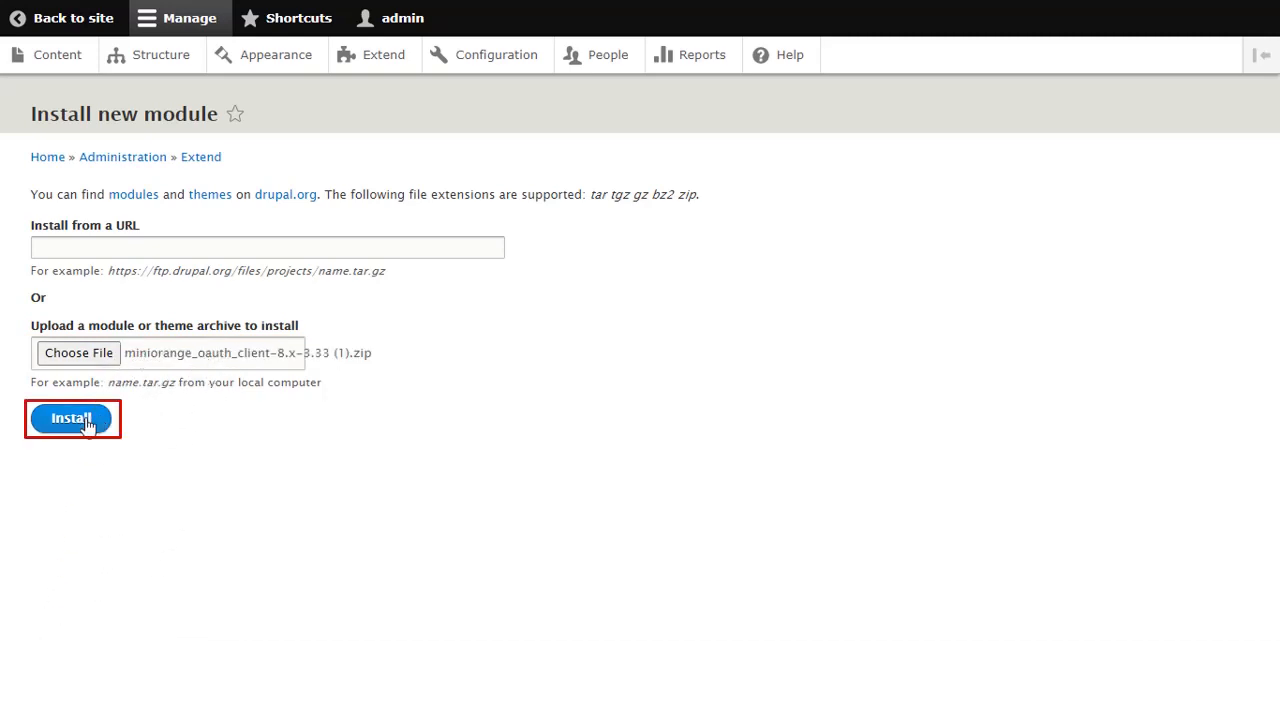
{"action": "left_click", "coordinate": [72, 418]}
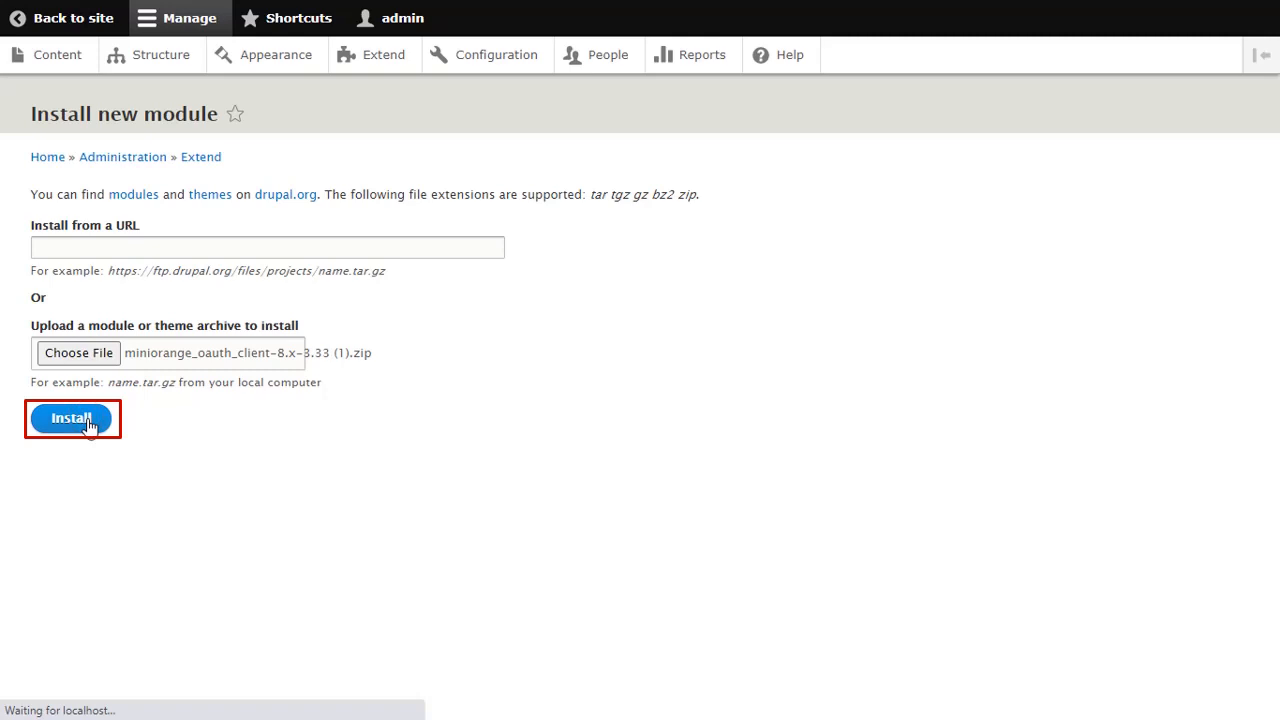
{"action": "left_click", "coordinate": [72, 418]}
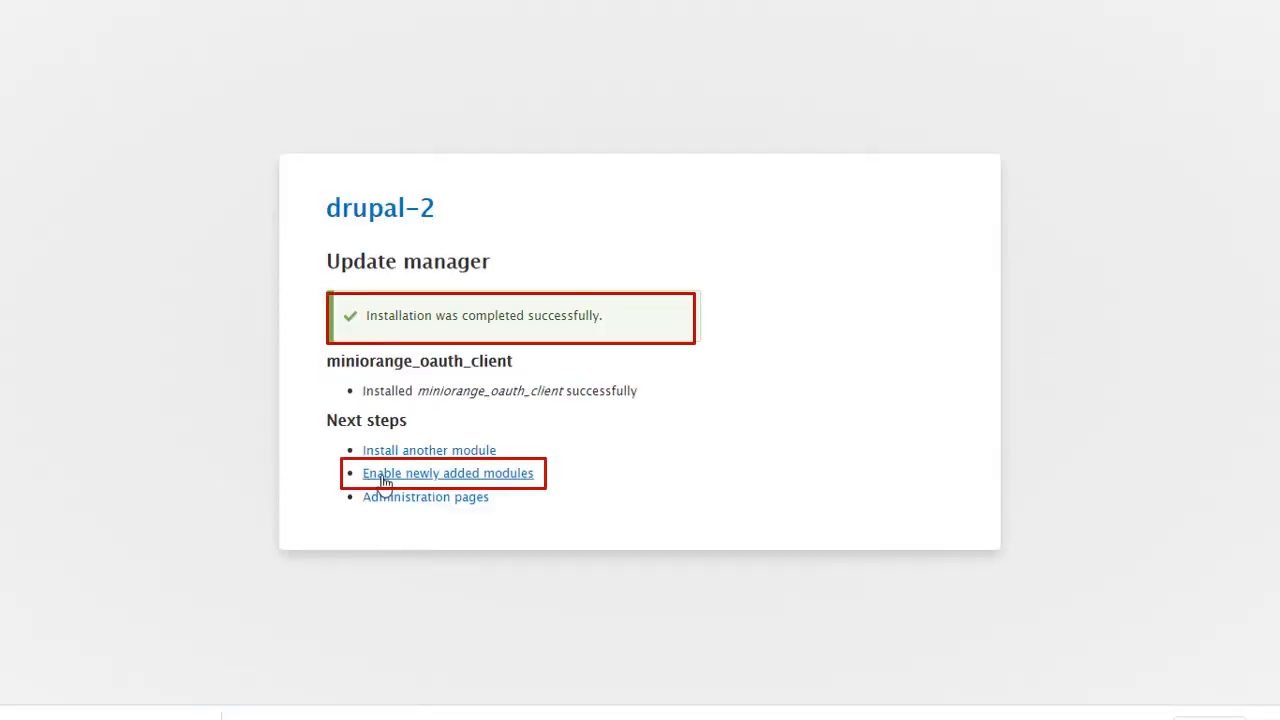
{"action": "mouse_move", "coordinate": [448, 472]}
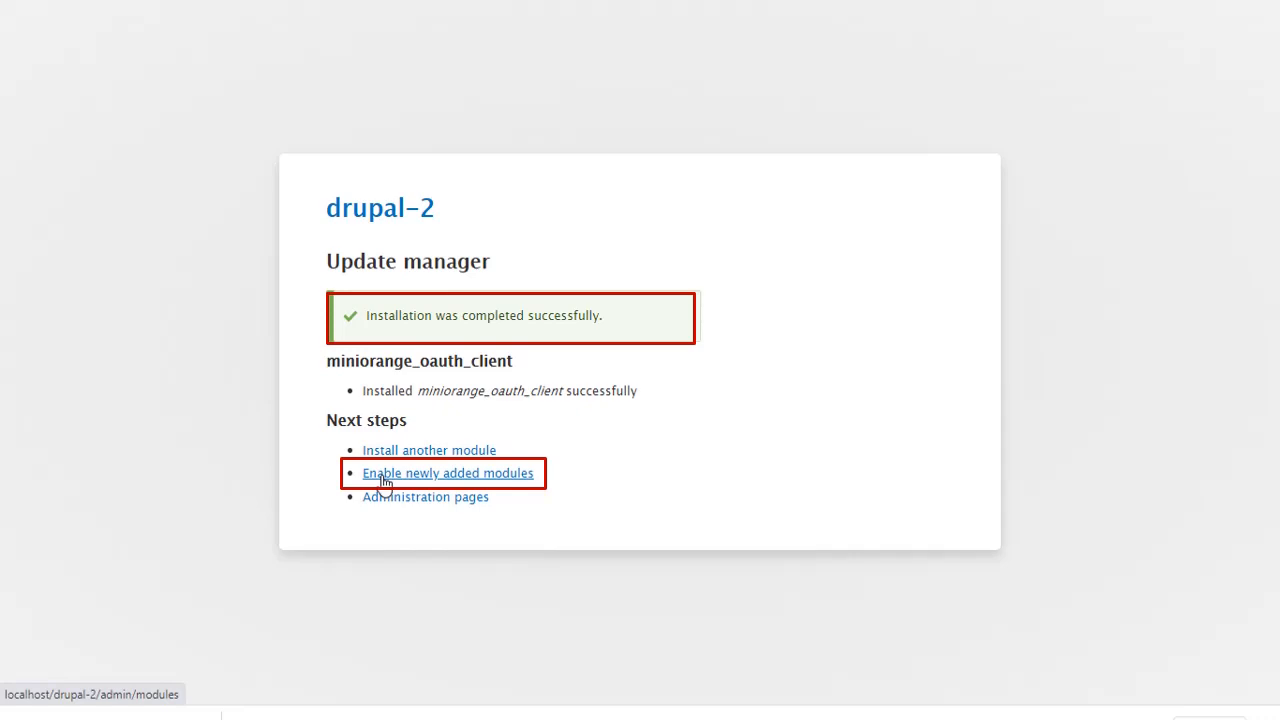
Step: Filter the module list for 'miniorange', tick miniOrange OAuth Client and install it
{"action": "left_click", "coordinate": [448, 472]}
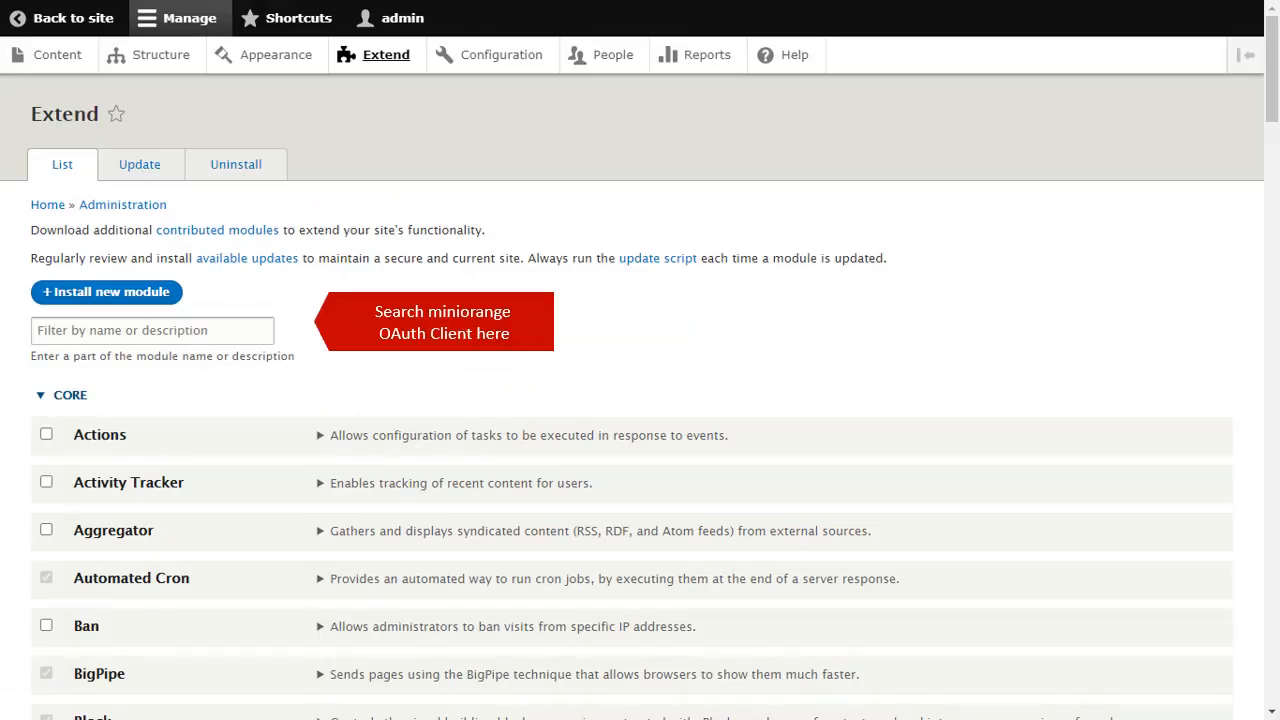
{"action": "left_click", "coordinate": [152, 330]}
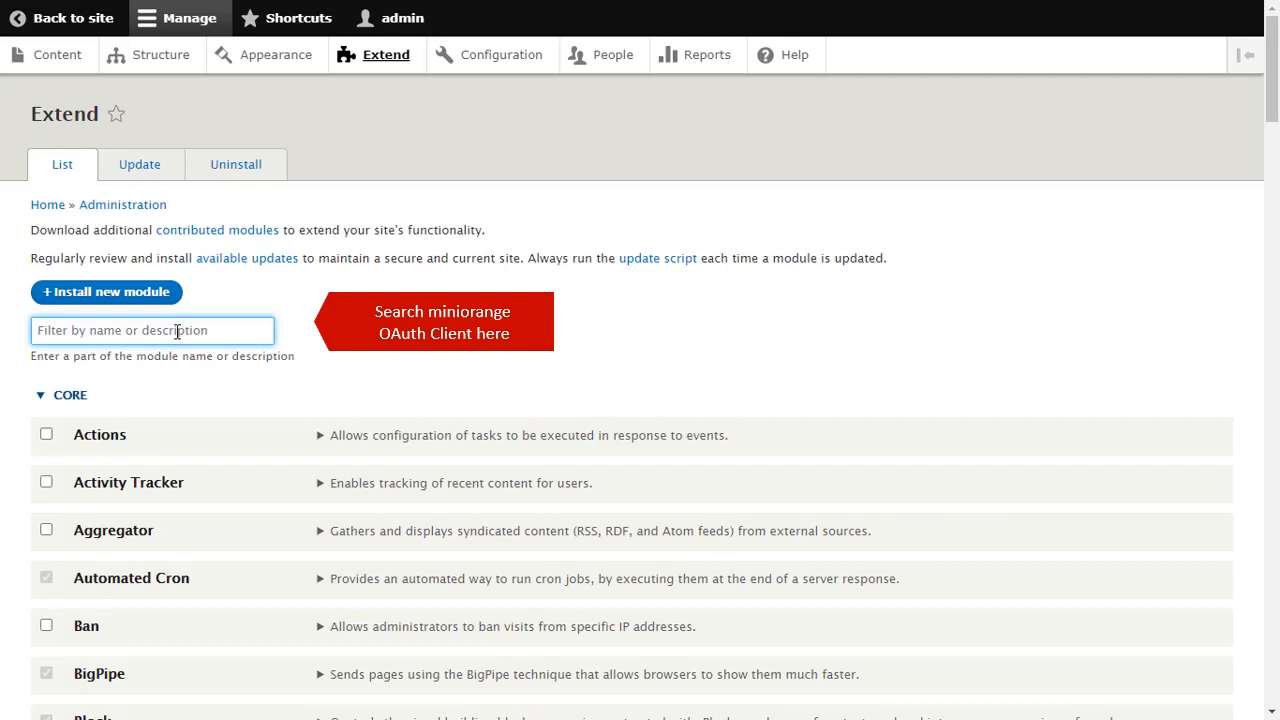
{"action": "type", "text": "miniorange Oauth client"}
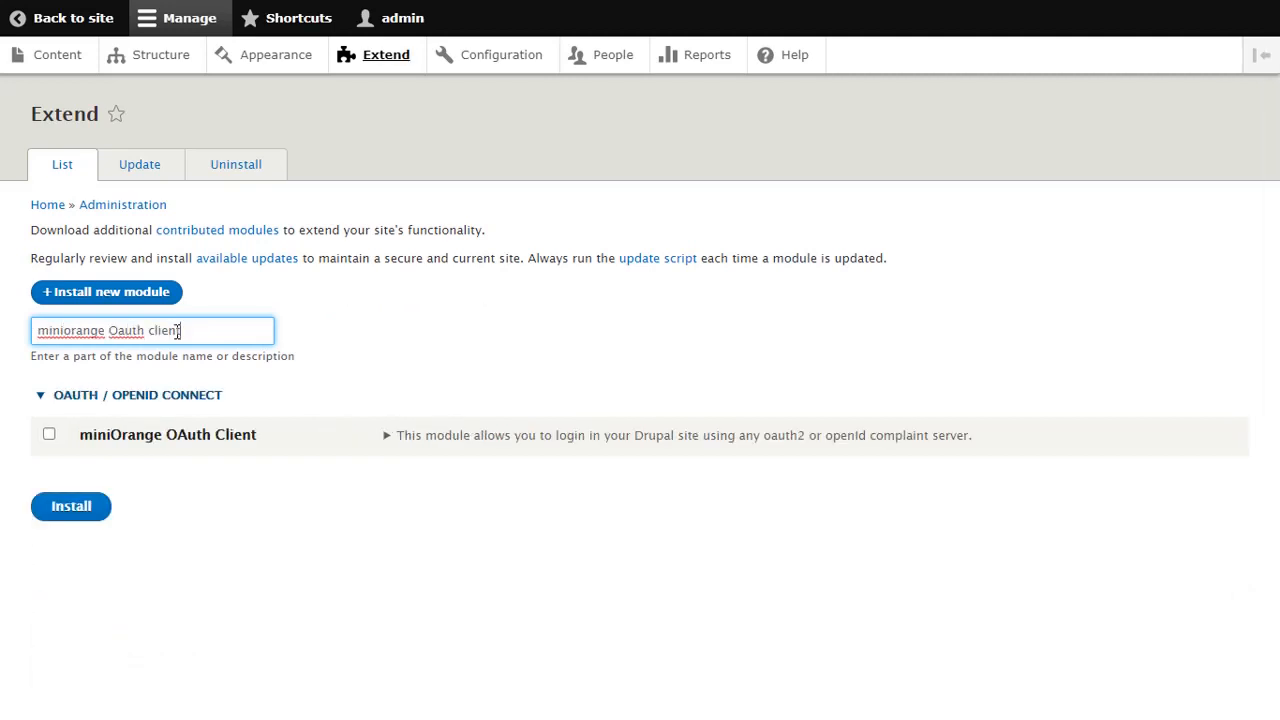
{"action": "left_click", "coordinate": [48, 434]}
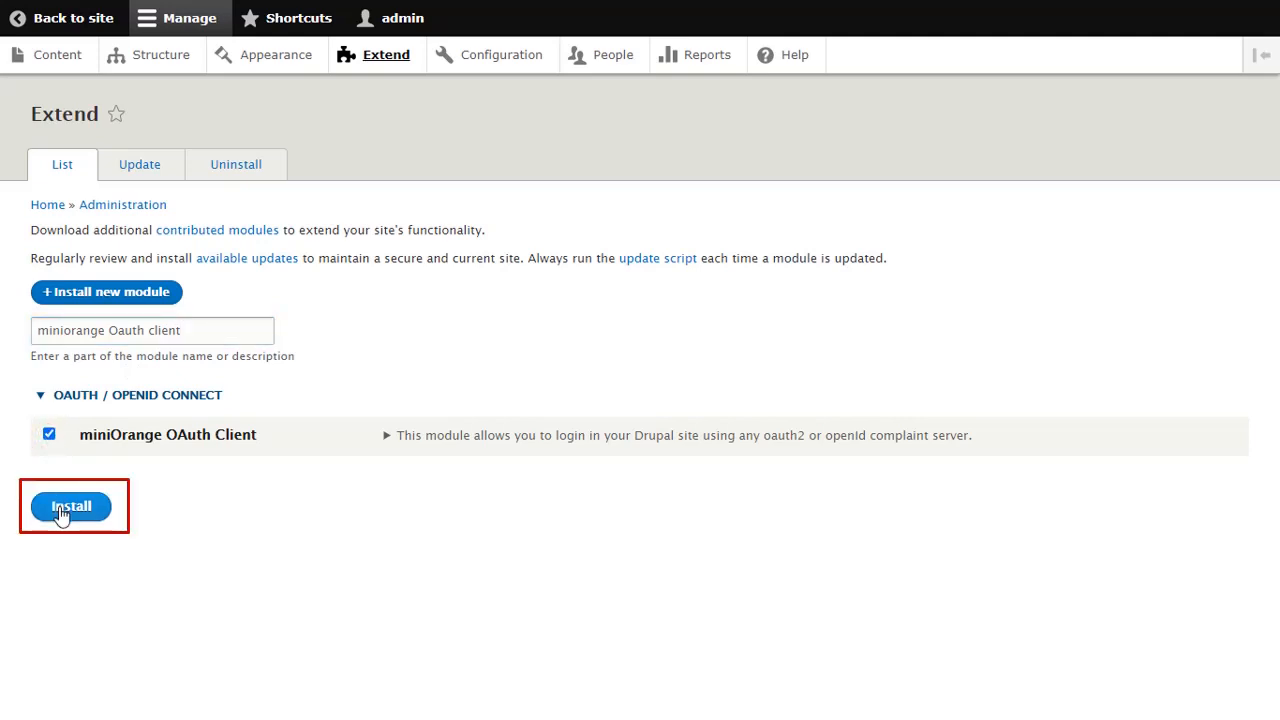
{"action": "left_click", "coordinate": [70, 504]}
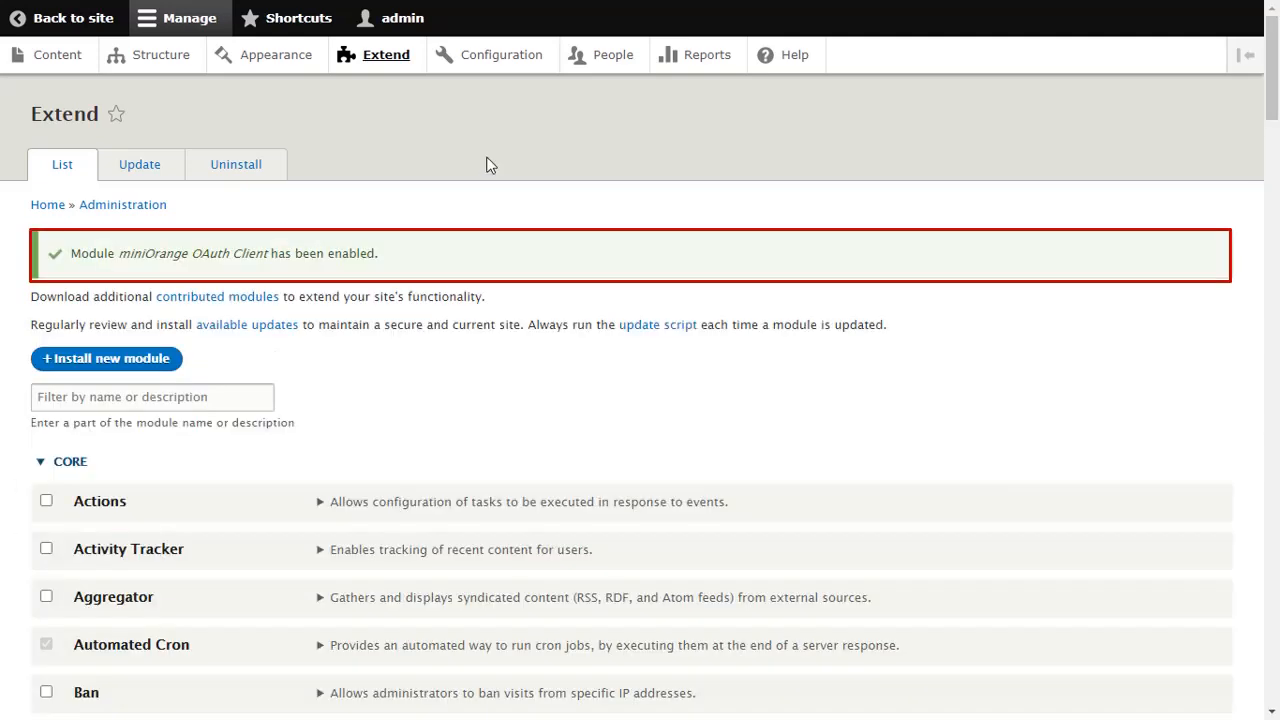
Step: In Drupal OAuth Client Configuration, select Salesforce as the OAuth server application
{"action": "left_click", "coordinate": [500, 54]}
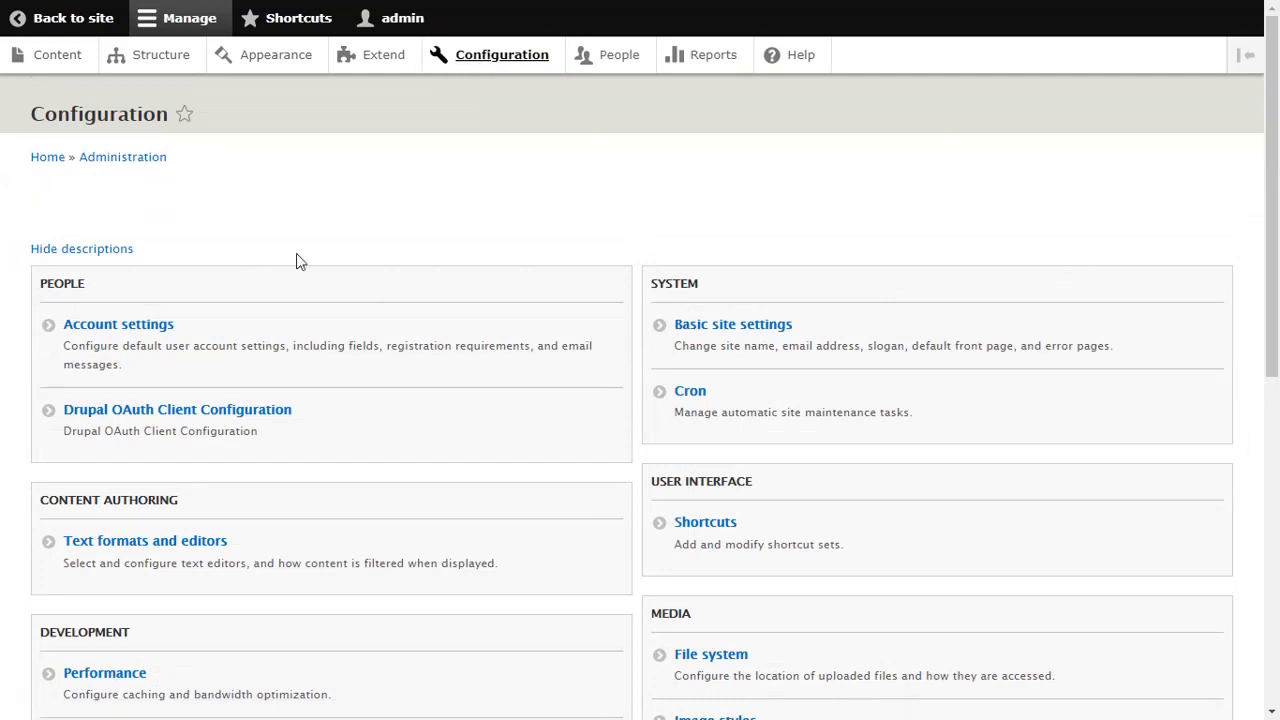
{"action": "left_click", "coordinate": [176, 408]}
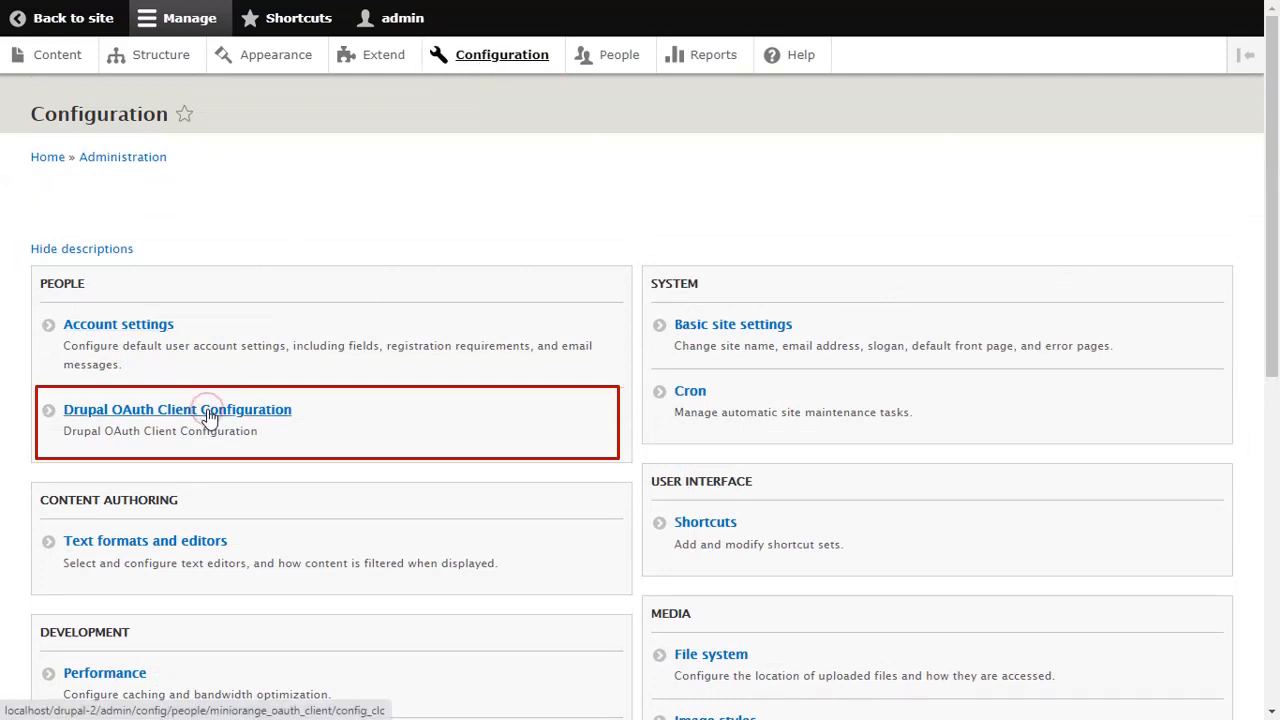
{"action": "left_click", "coordinate": [176, 408]}
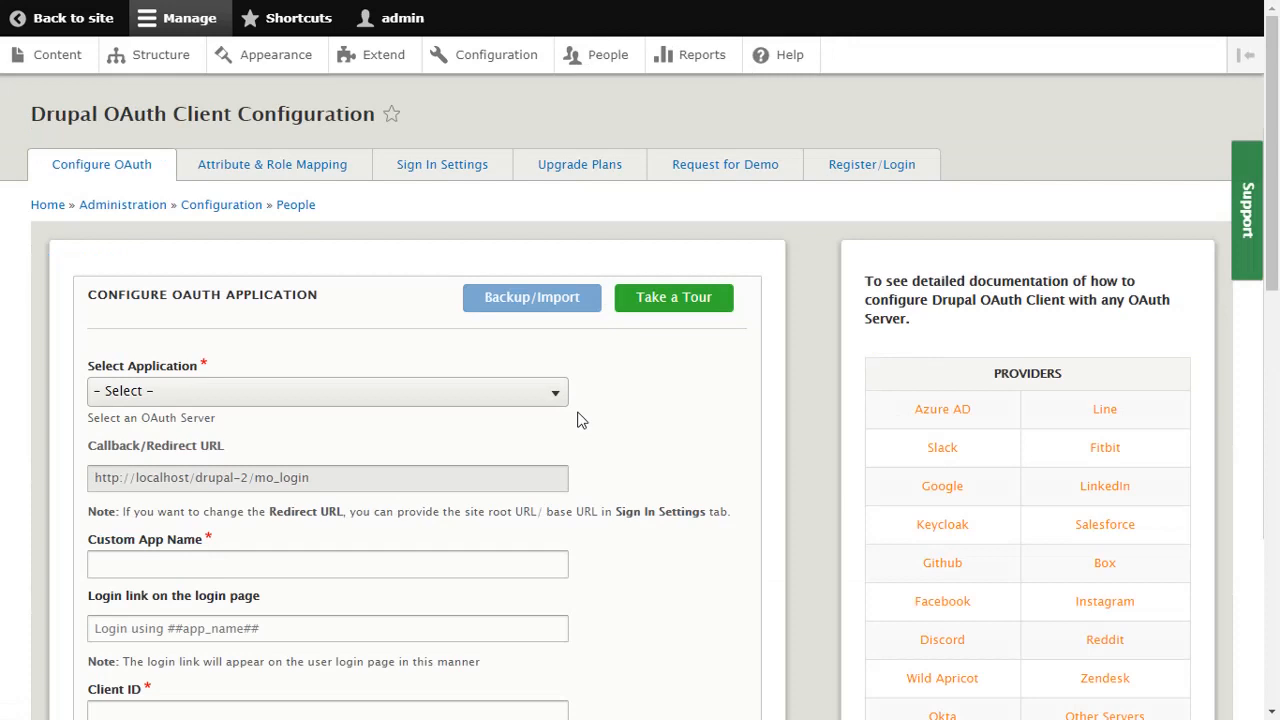
{"action": "left_click", "coordinate": [328, 390]}
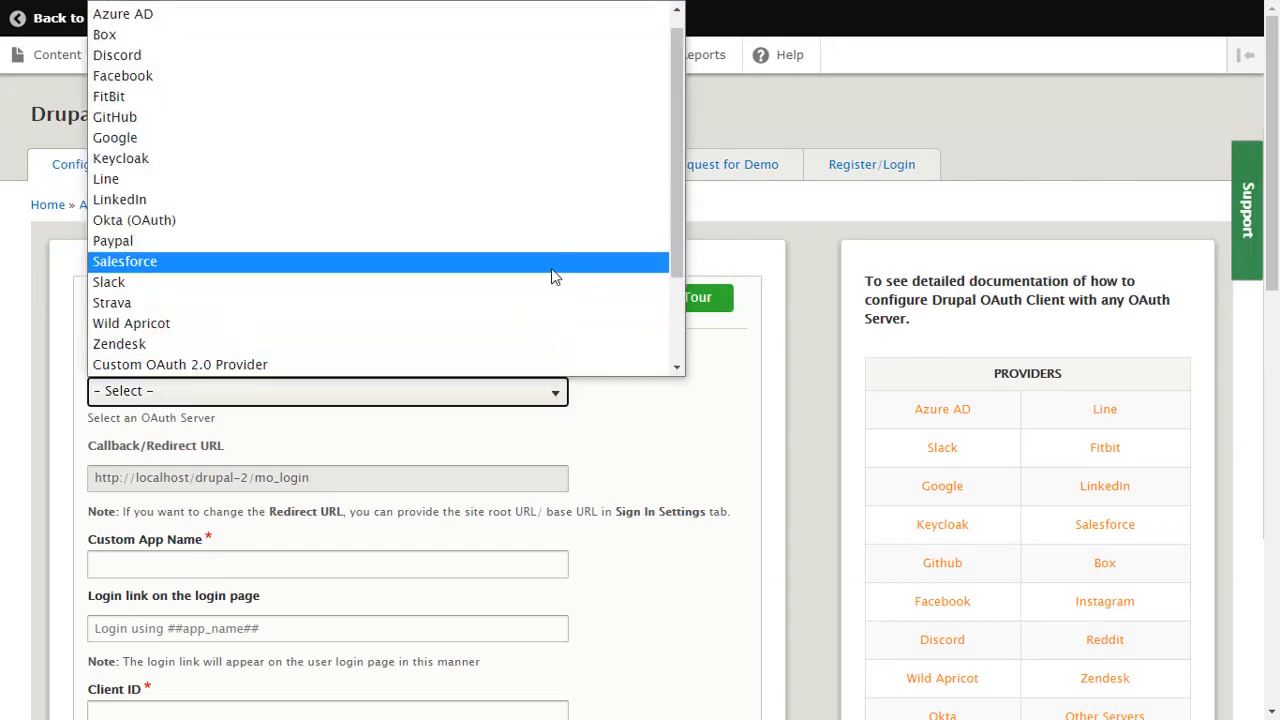
{"action": "left_click", "coordinate": [124, 260]}
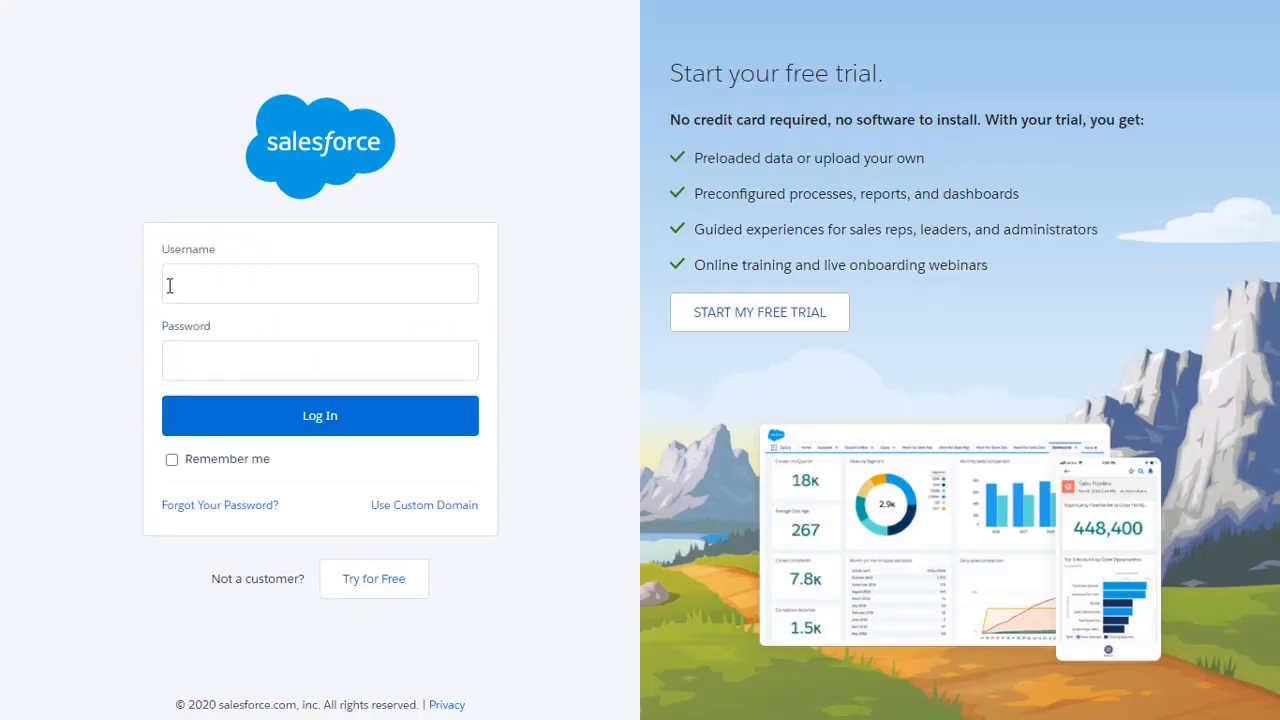
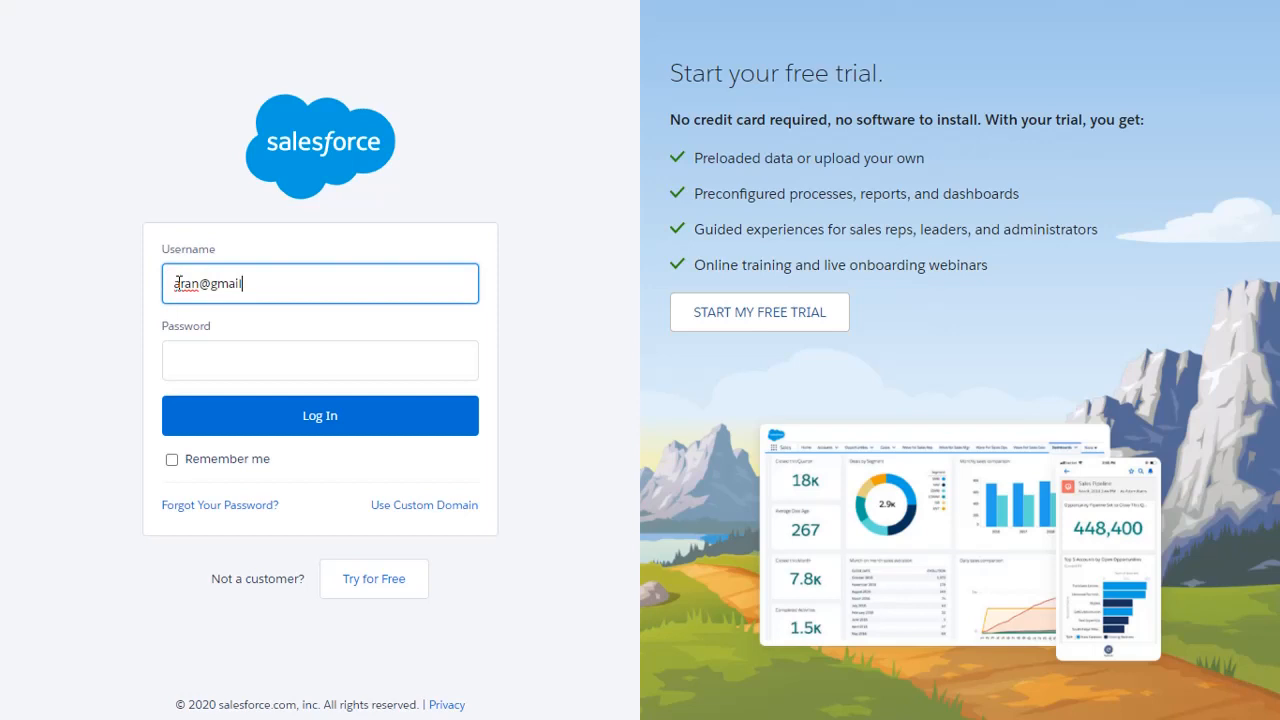
Step: Log in to Salesforce with username and password, then expand Apps under Platform Tools in Setup
{"action": "left_click", "coordinate": [320, 360]}
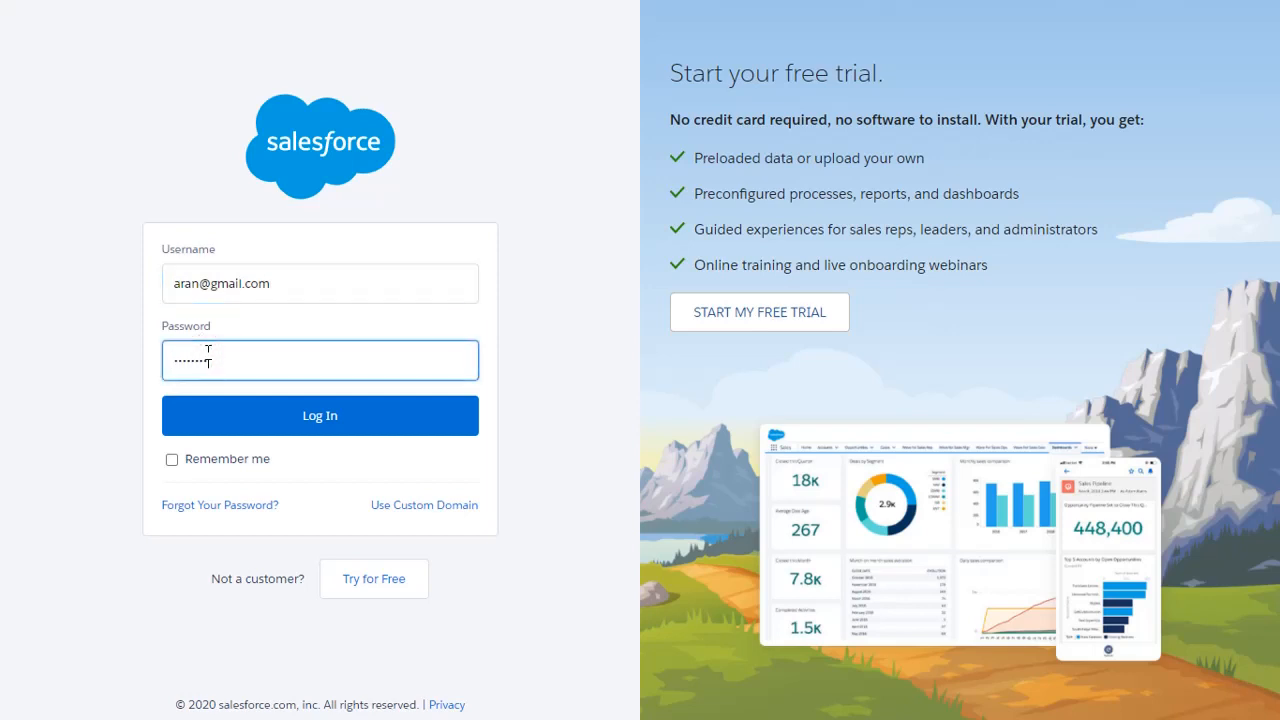
{"action": "left_click", "coordinate": [320, 414]}
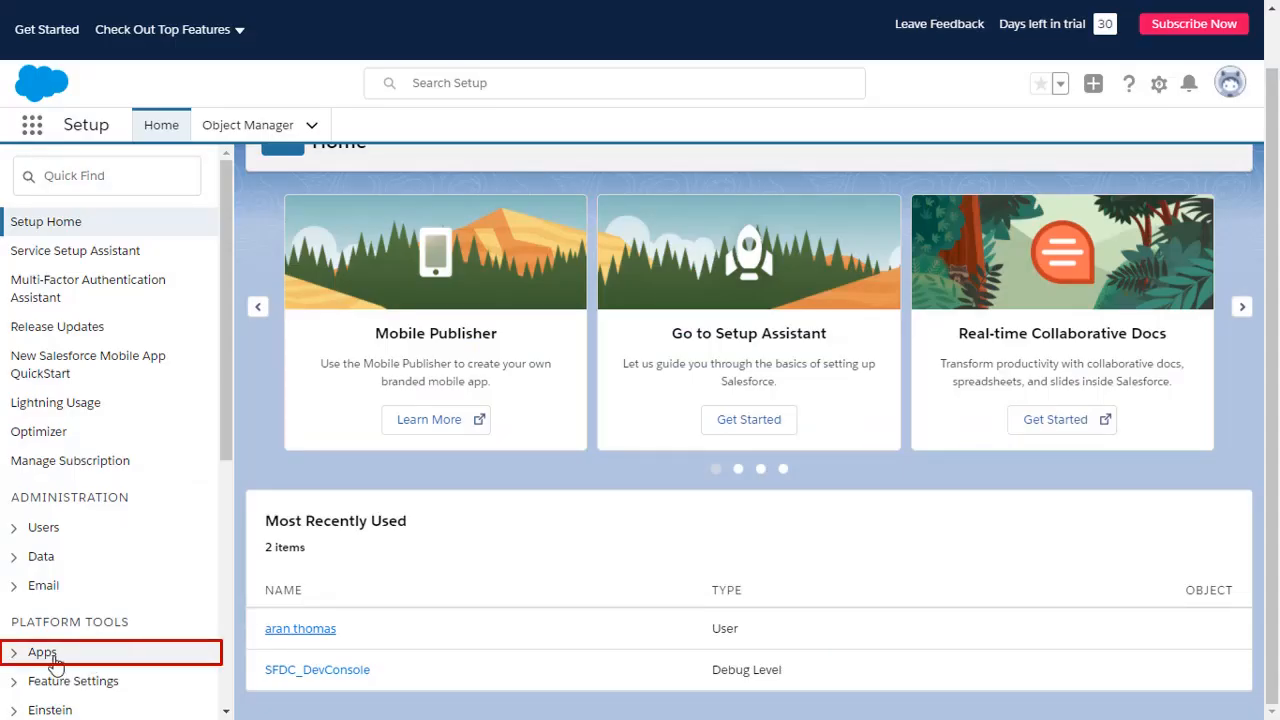
{"action": "left_click", "coordinate": [42, 652]}
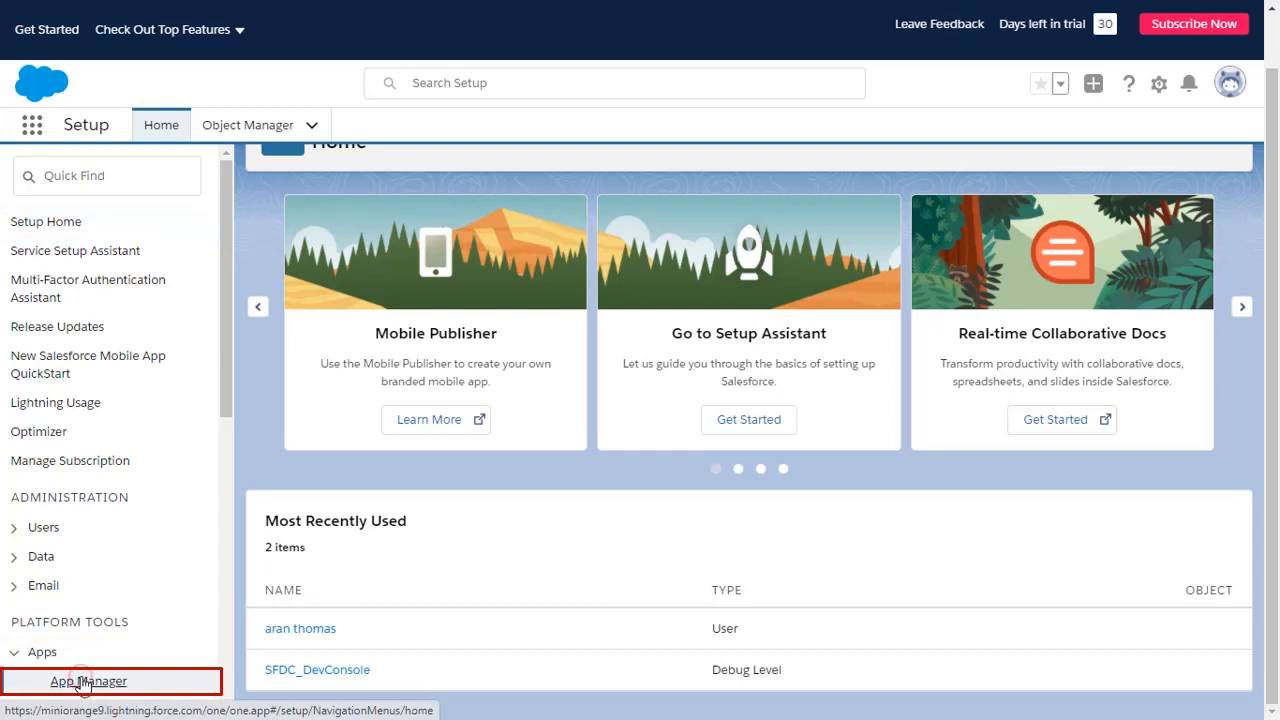
Step: In App Manager create a new connected app named oauth_test with a contact email
{"action": "left_click", "coordinate": [88, 680]}
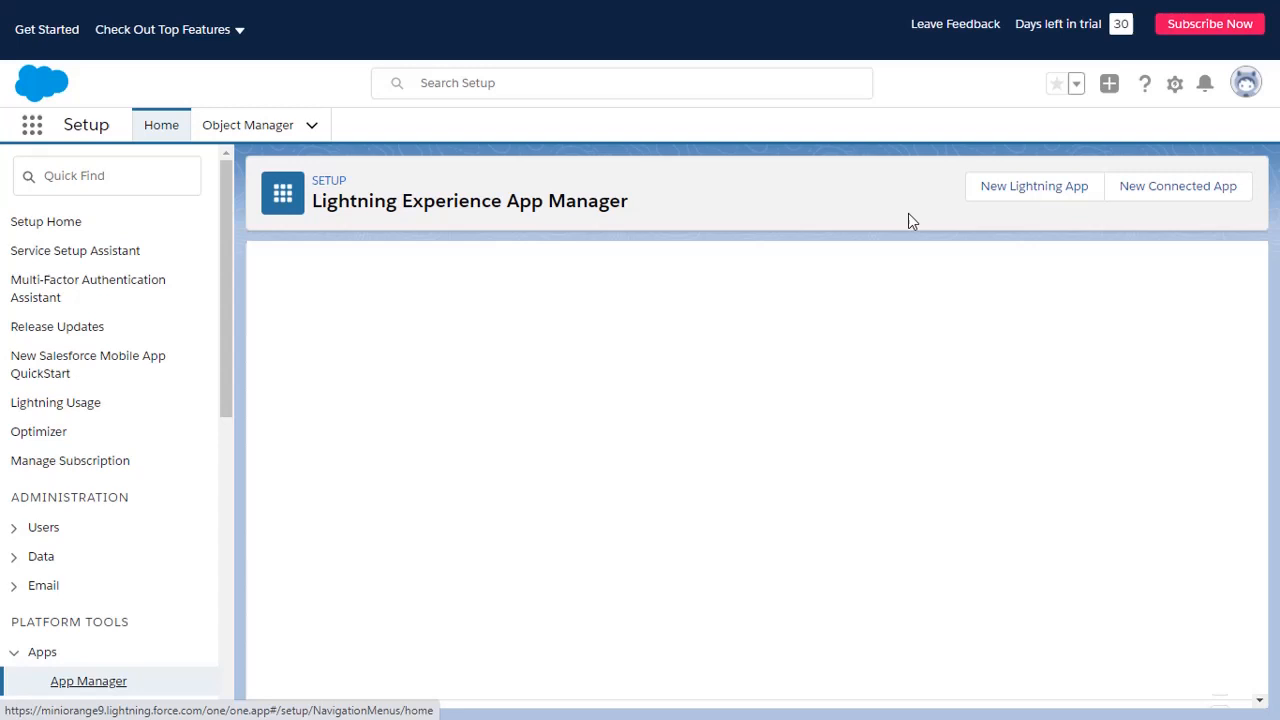
{"action": "mouse_move", "coordinate": [1178, 186]}
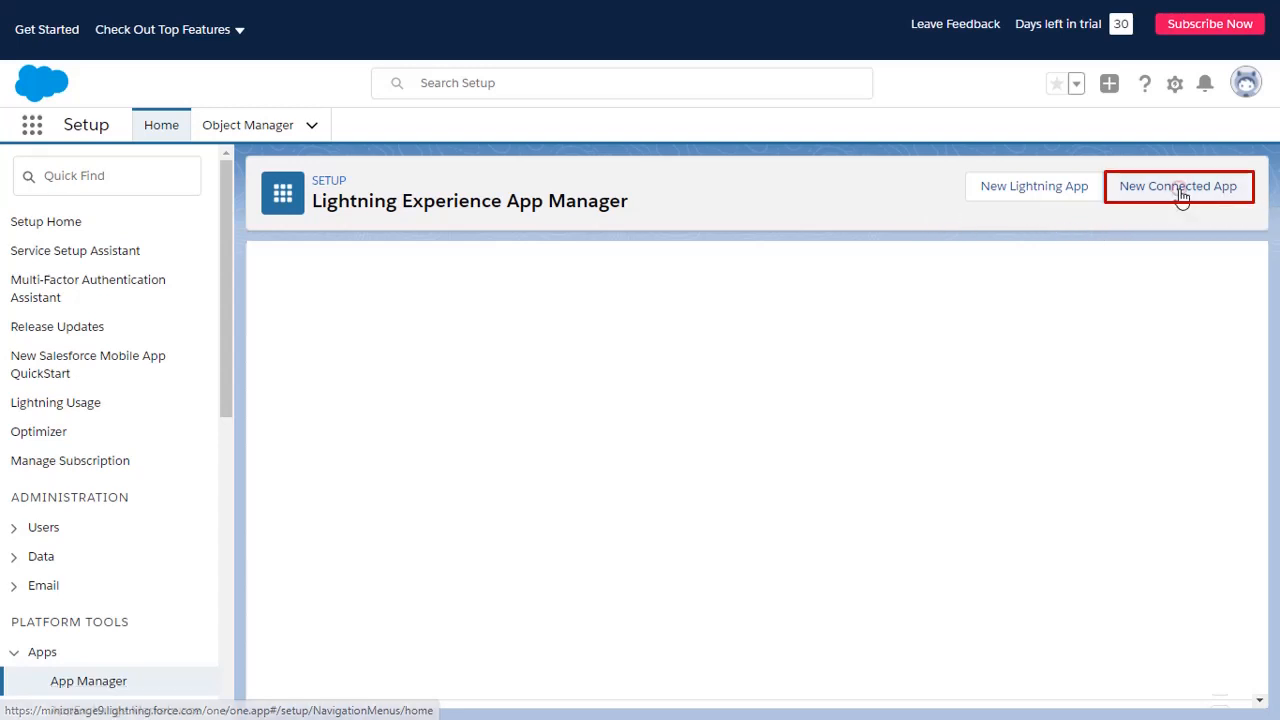
{"action": "left_click", "coordinate": [1178, 186]}
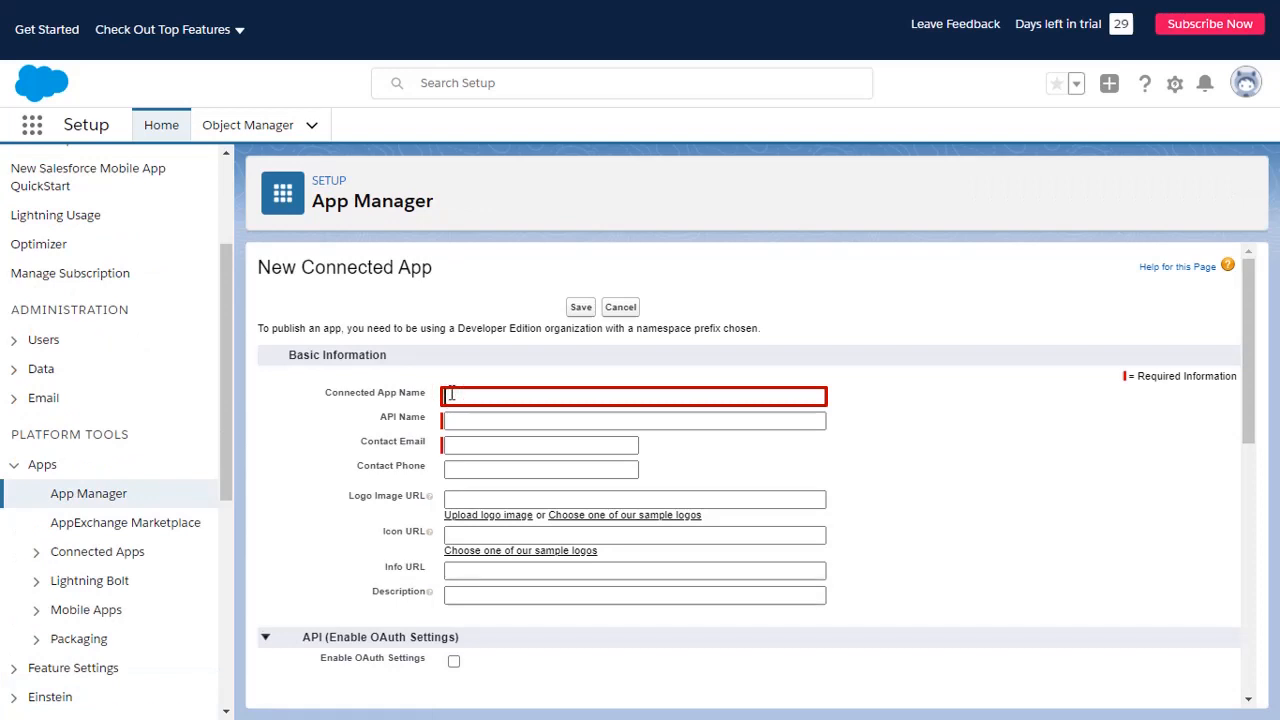
{"action": "type", "text": "oauth_test"}
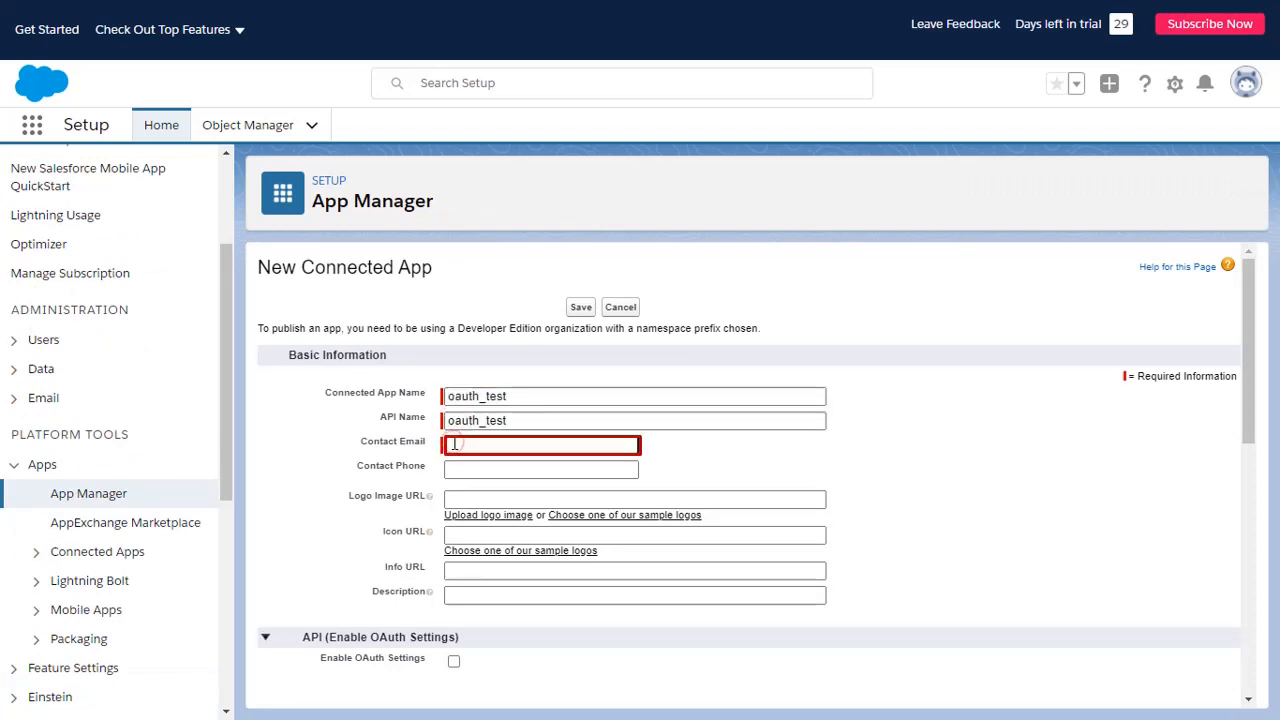
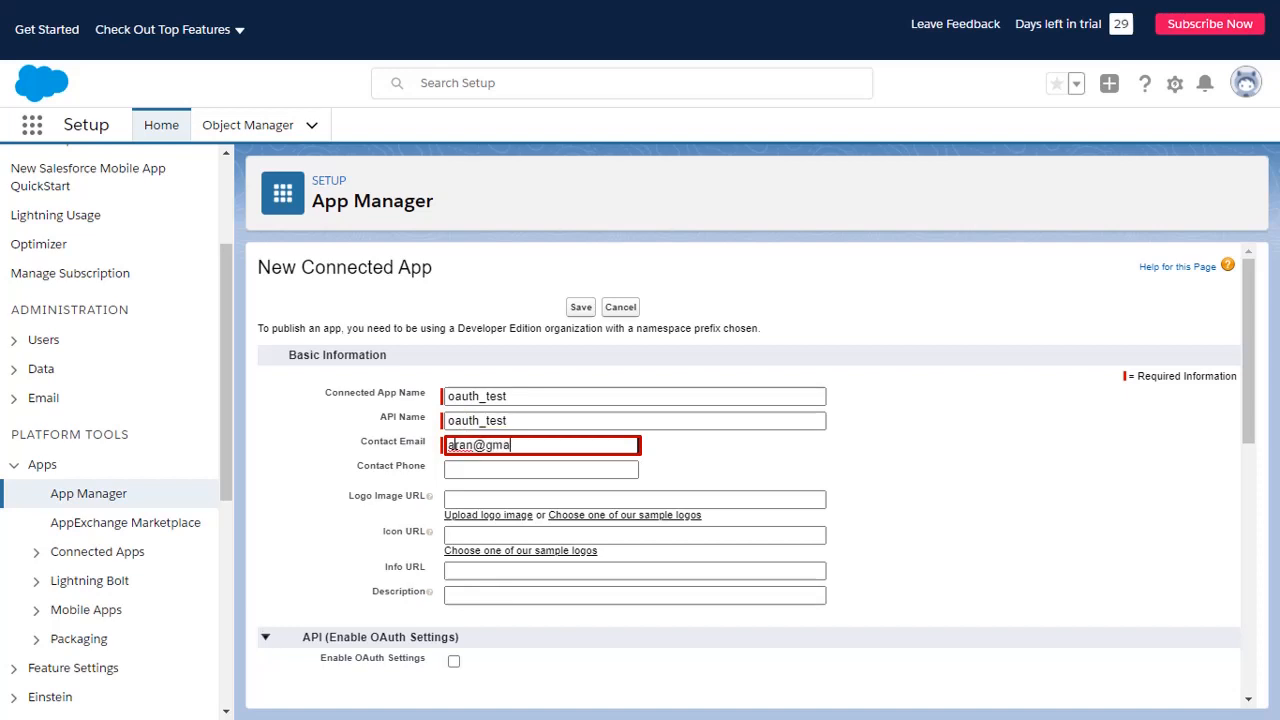
{"action": "scroll", "scroll_direction": "down", "scroll_amount": 3}
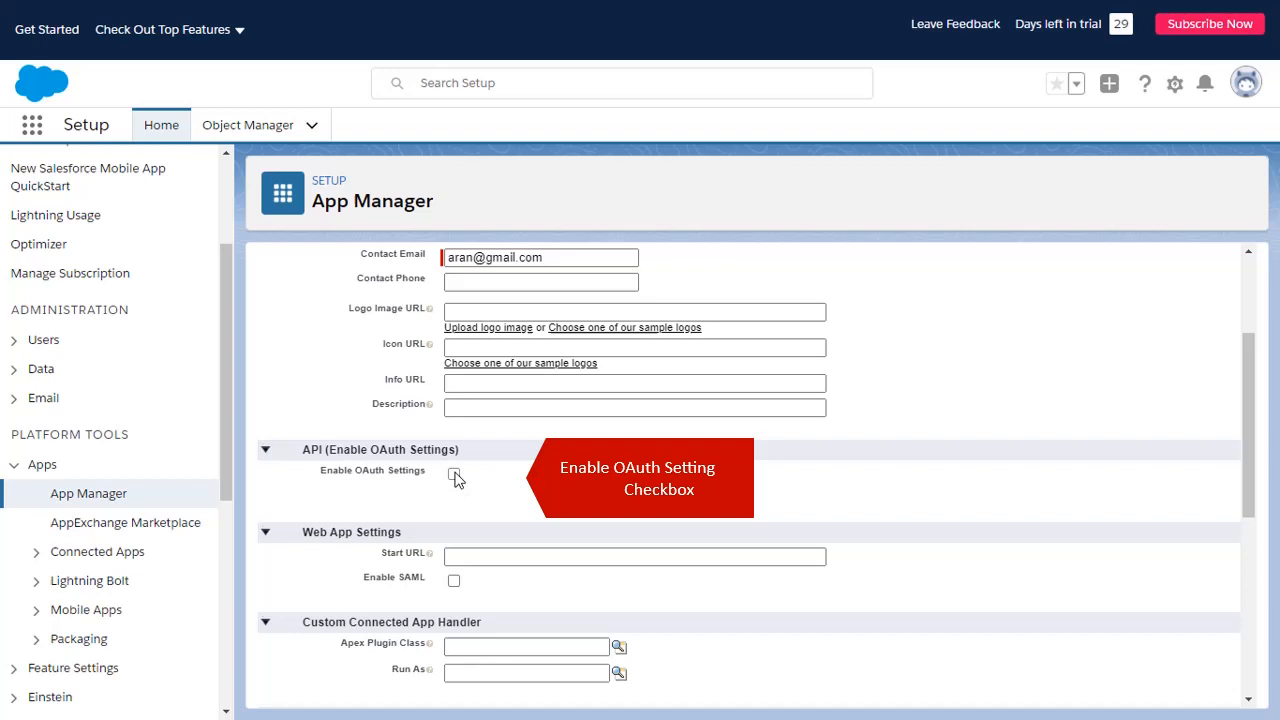
{"action": "left_click", "coordinate": [452, 472]}
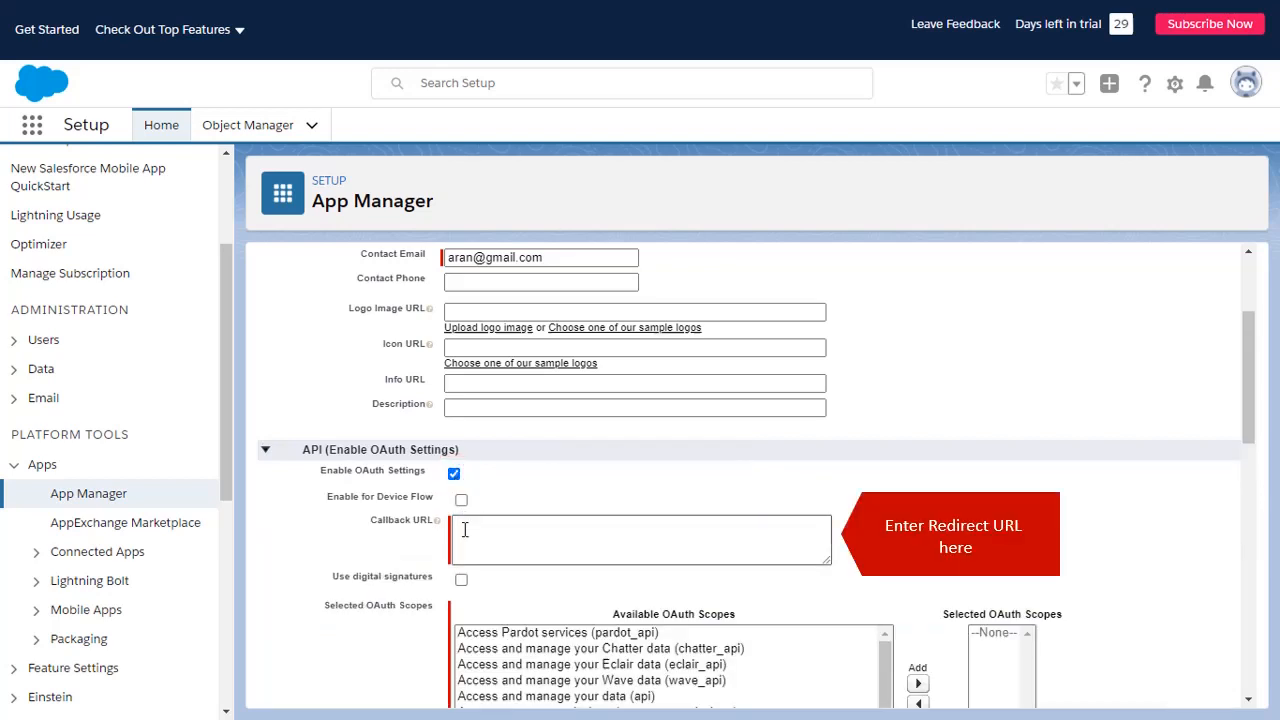
{"action": "left_click", "coordinate": [640, 540]}
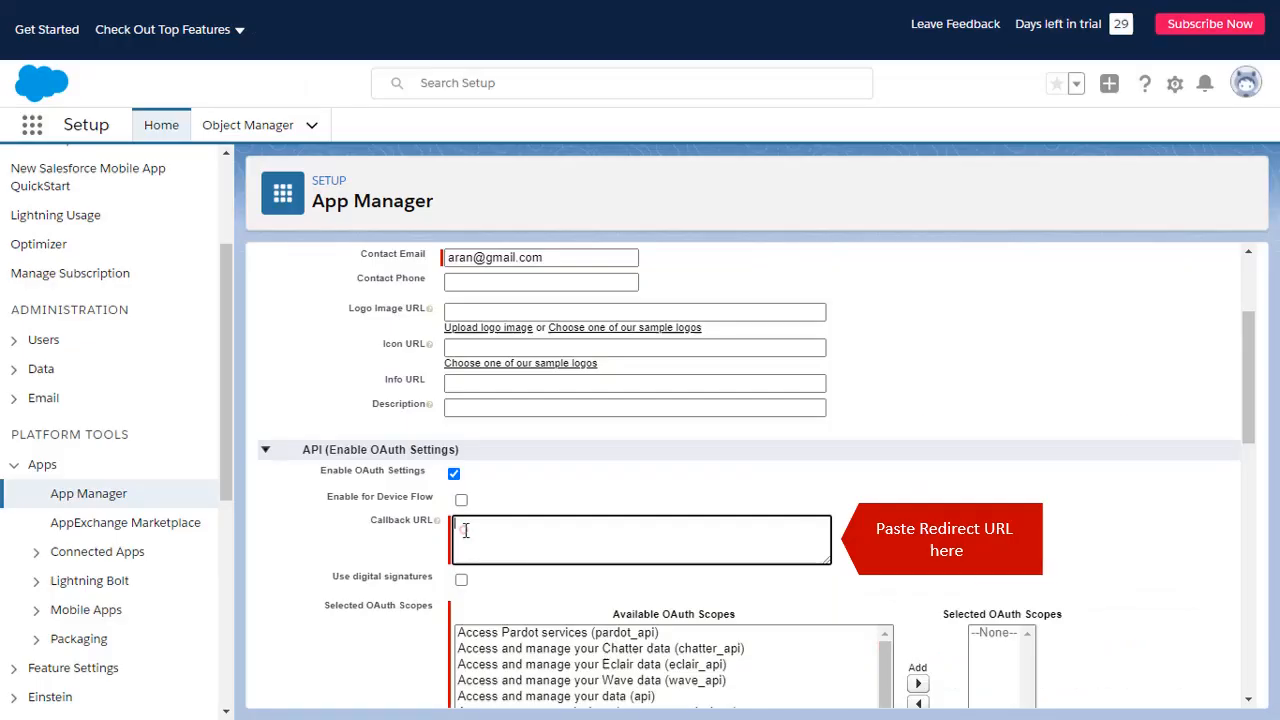
{"action": "type", "text": "http://localhost/drupal-2/mo_login"}
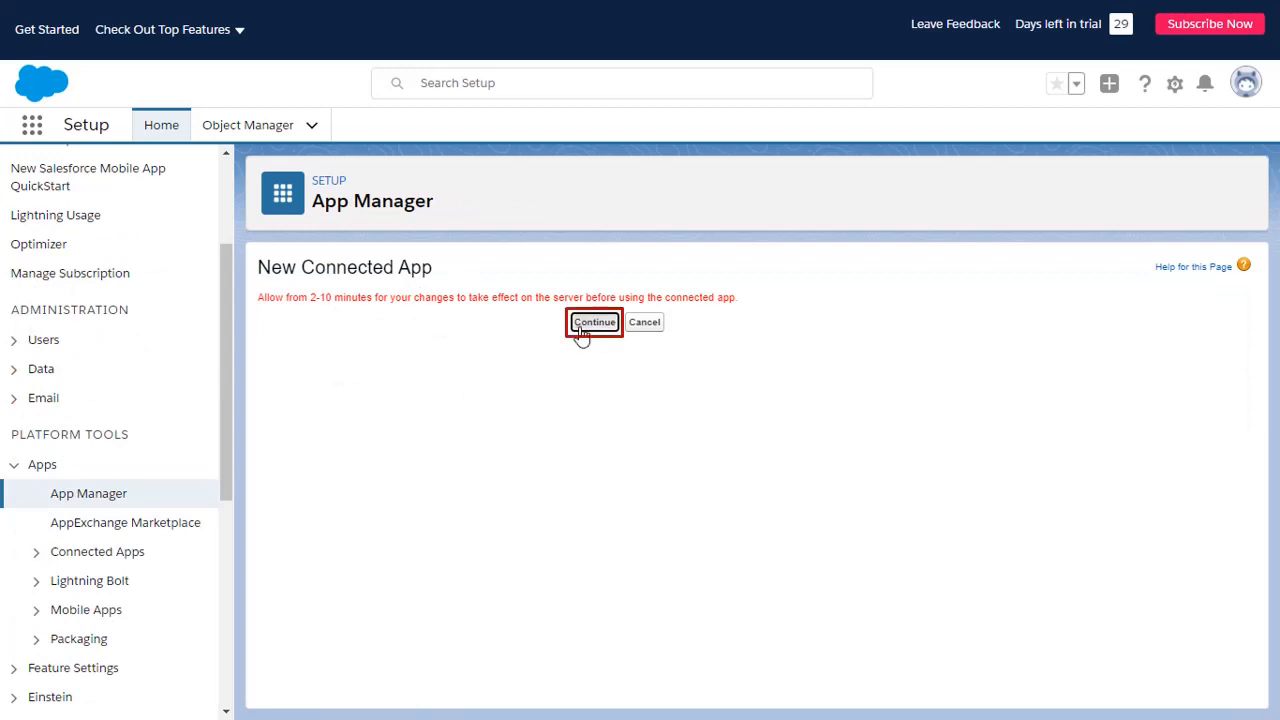
{"action": "left_click", "coordinate": [594, 322]}
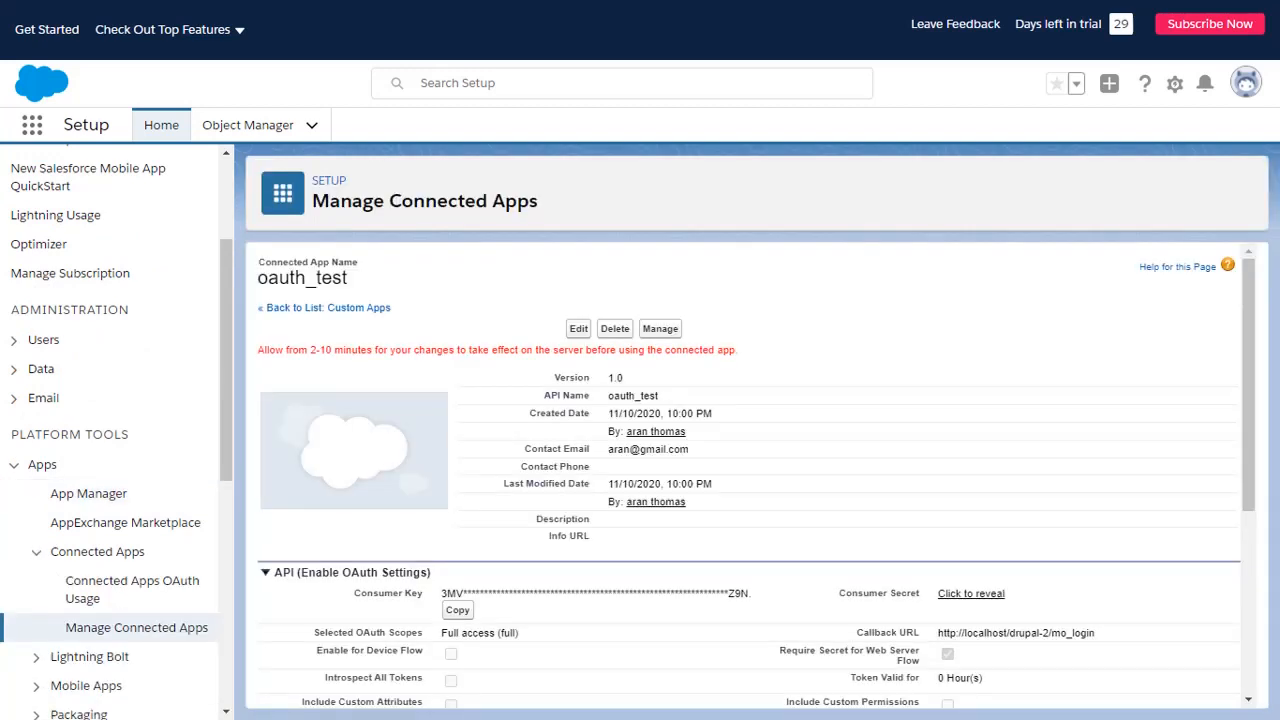
Step: Copy the connected app's consumer key, reveal the consumer secret and copy it too
{"action": "scroll", "scroll_direction": "down", "scroll_amount": 3}
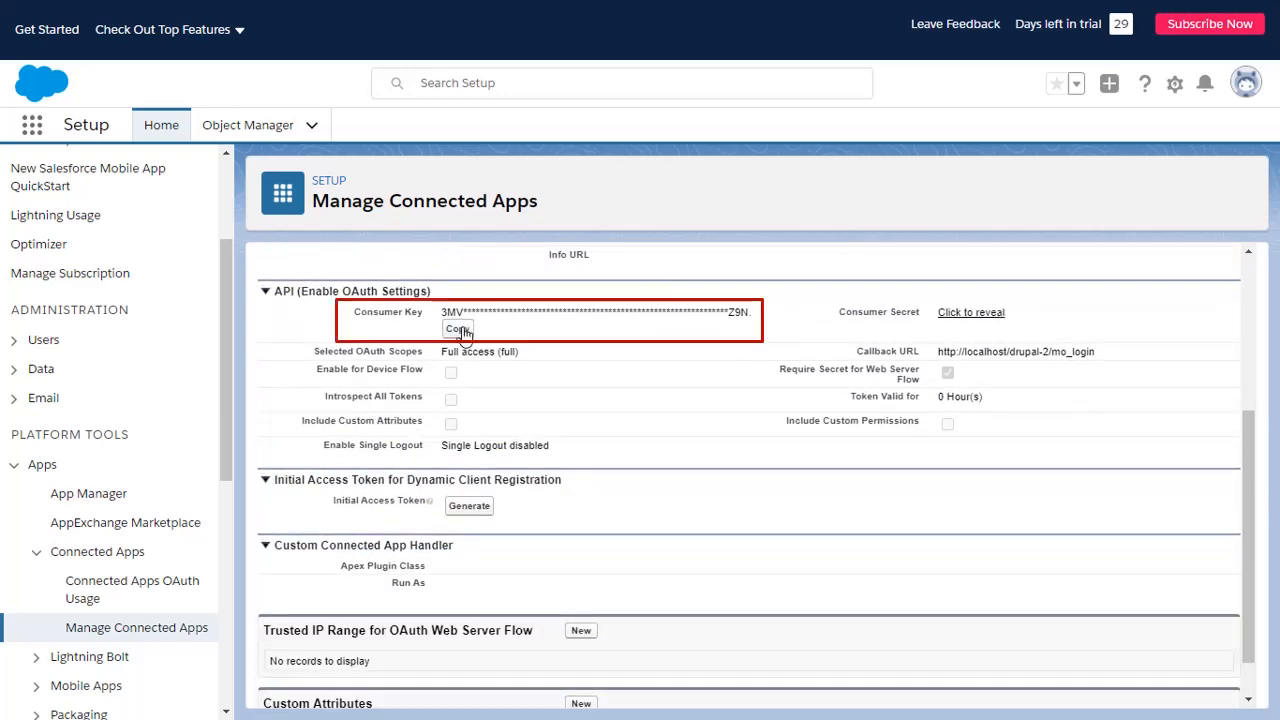
{"action": "left_click", "coordinate": [458, 328]}
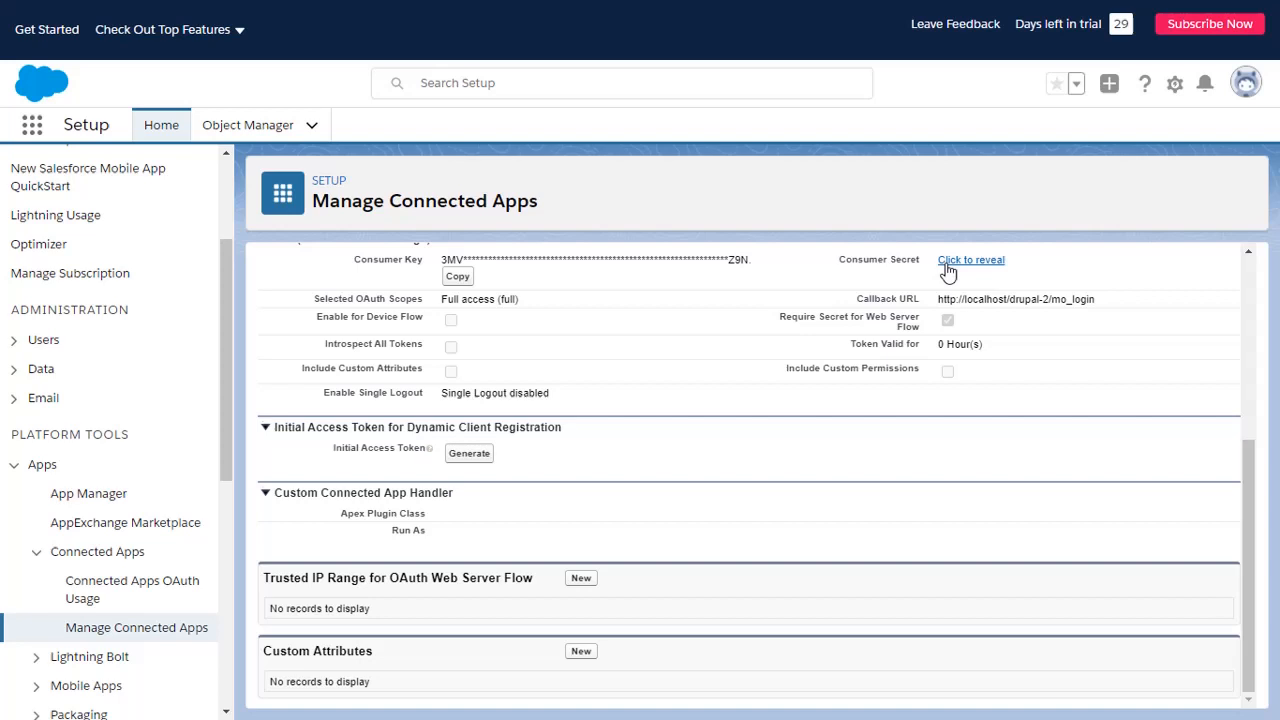
{"action": "left_click", "coordinate": [970, 260]}
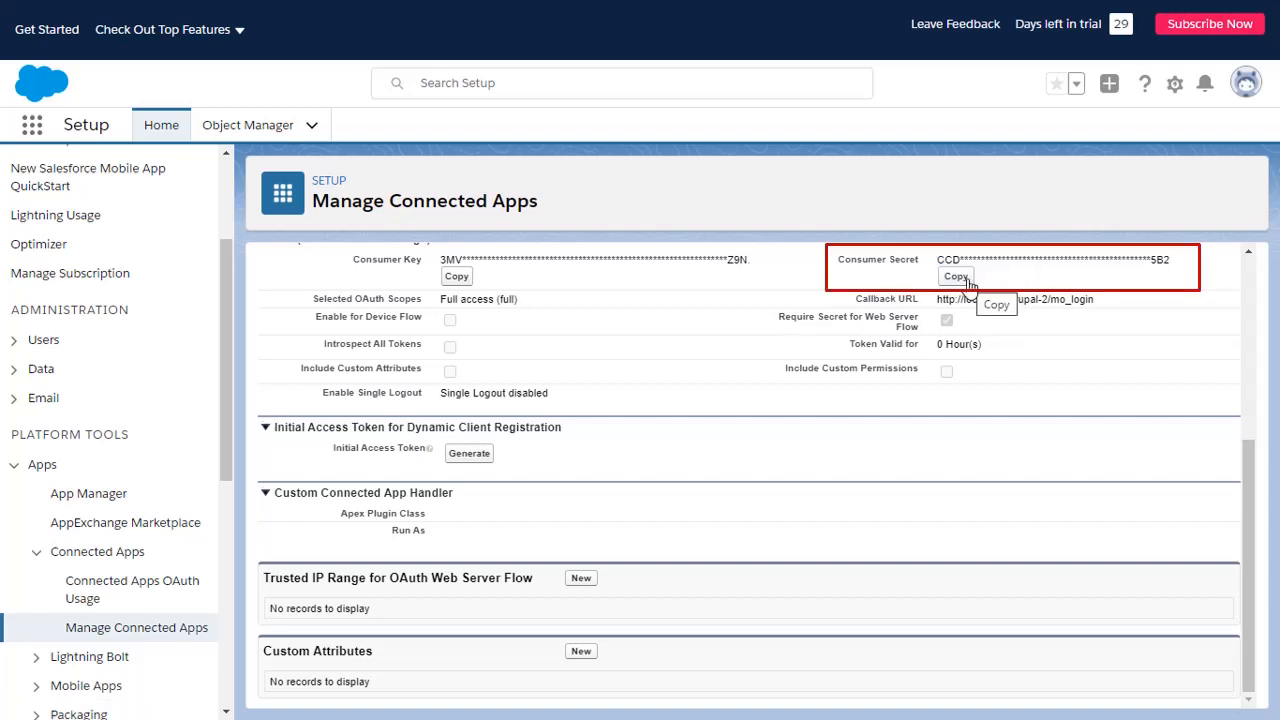
{"action": "left_click", "coordinate": [956, 276]}
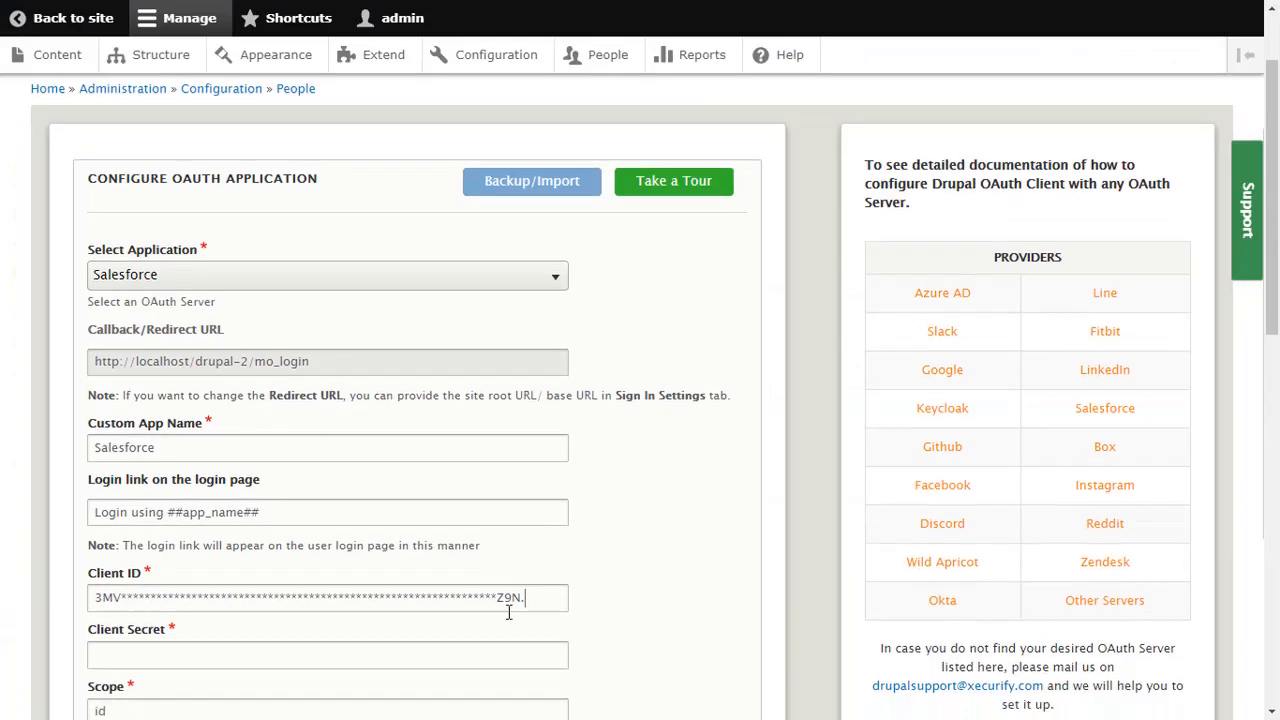
Step: Save the Drupal OAuth configuration with the Salesforce Client ID and Secret filled in
{"action": "scroll", "scroll_direction": "down", "scroll_amount": 3}
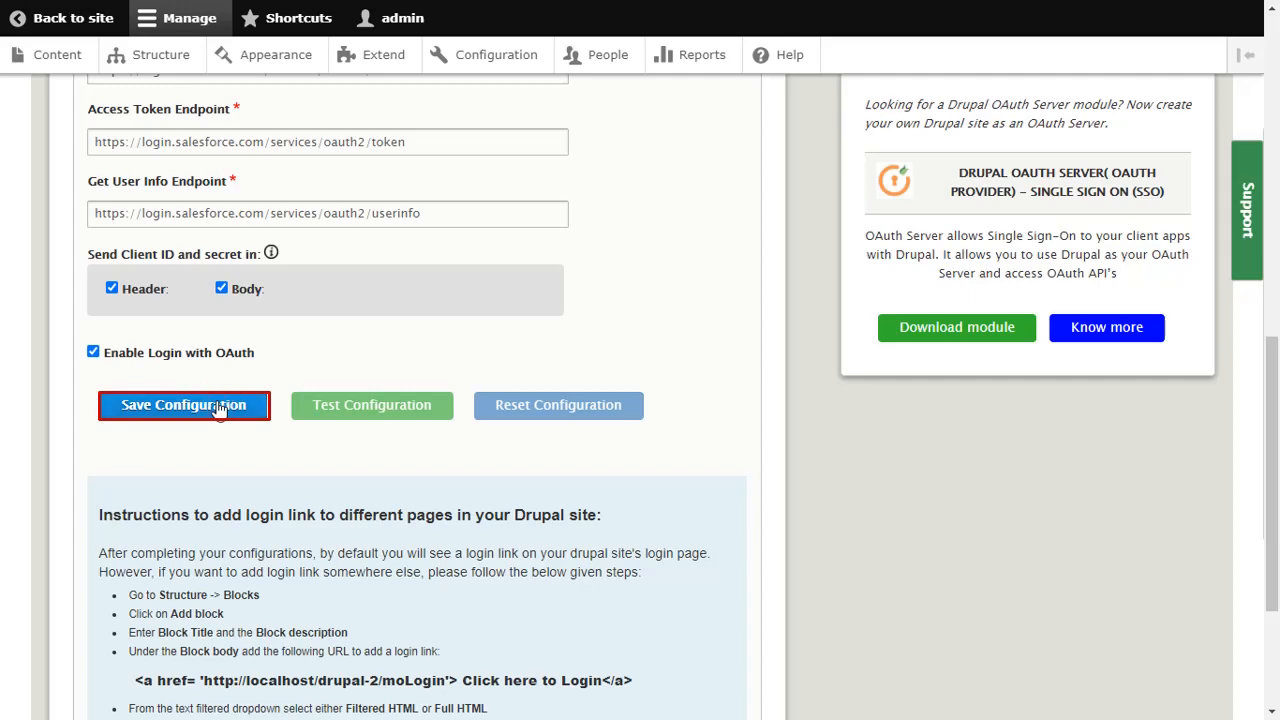
{"action": "left_click", "coordinate": [184, 404]}
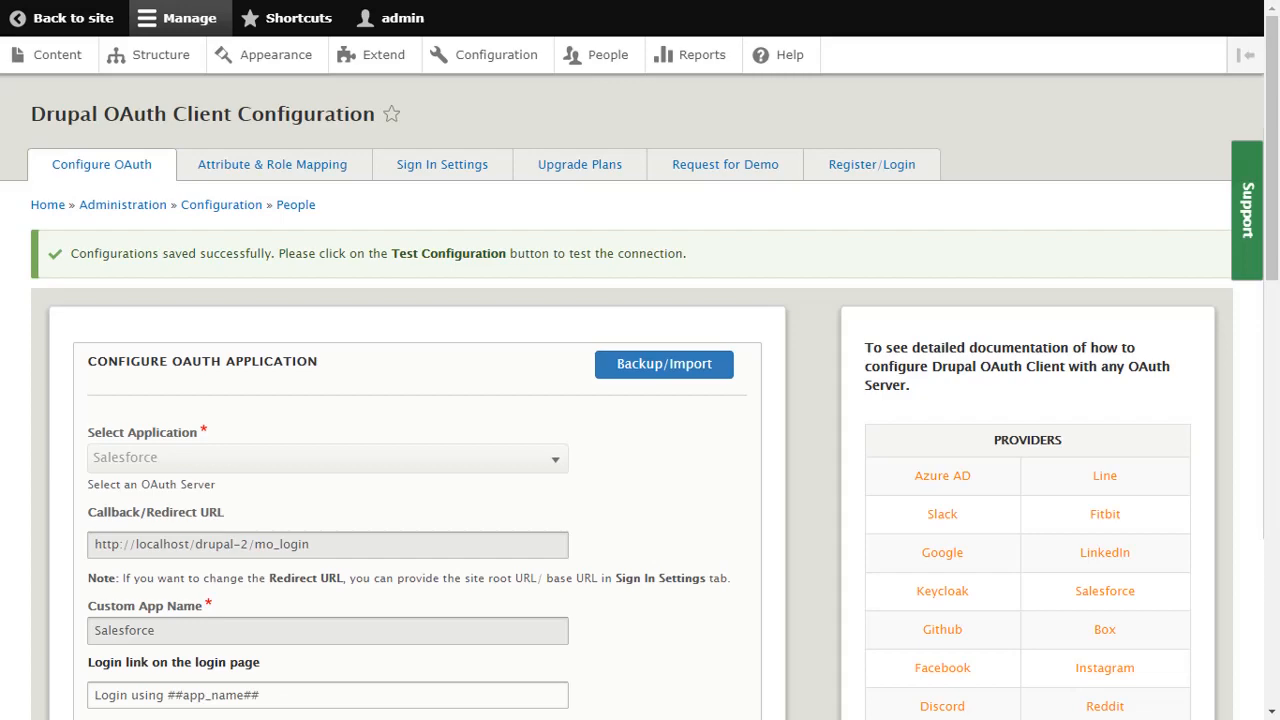
{"action": "scroll", "scroll_direction": "down", "scroll_amount": 3}
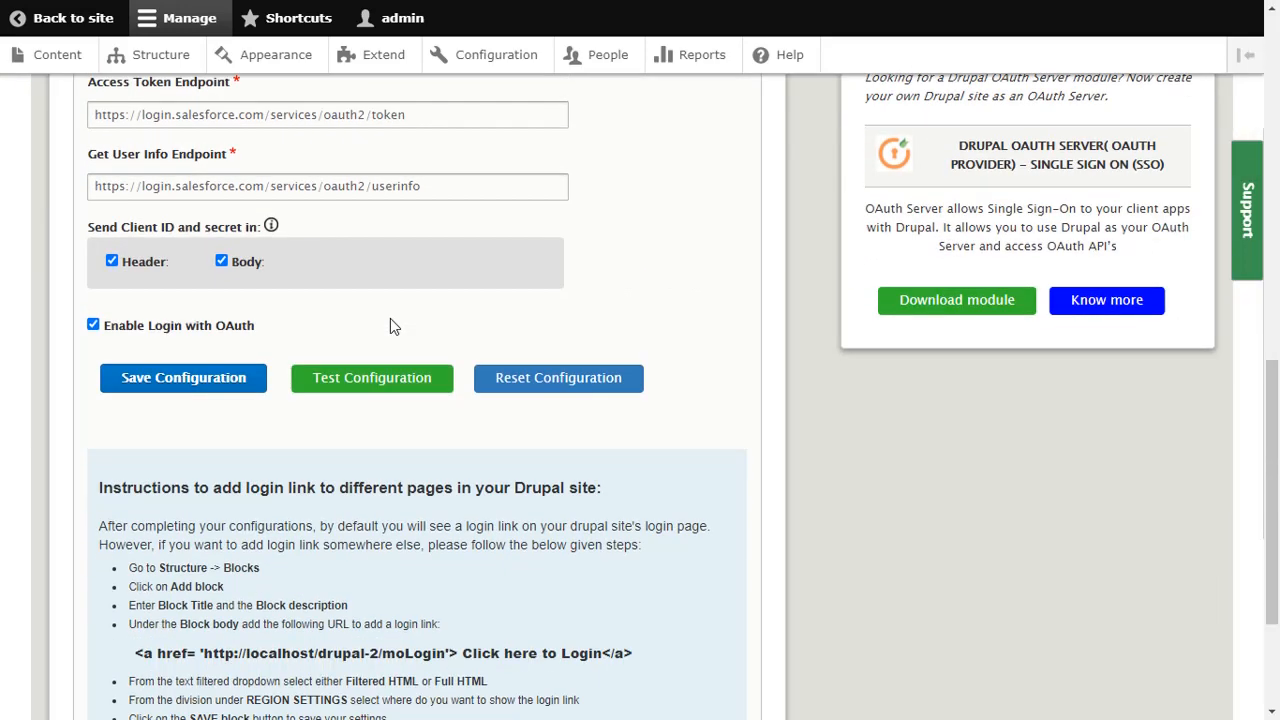
Step: Run Test Configuration, review the received Salesforce attributes, and proceed to Attribute/Role Mapping
{"action": "left_click", "coordinate": [372, 376]}
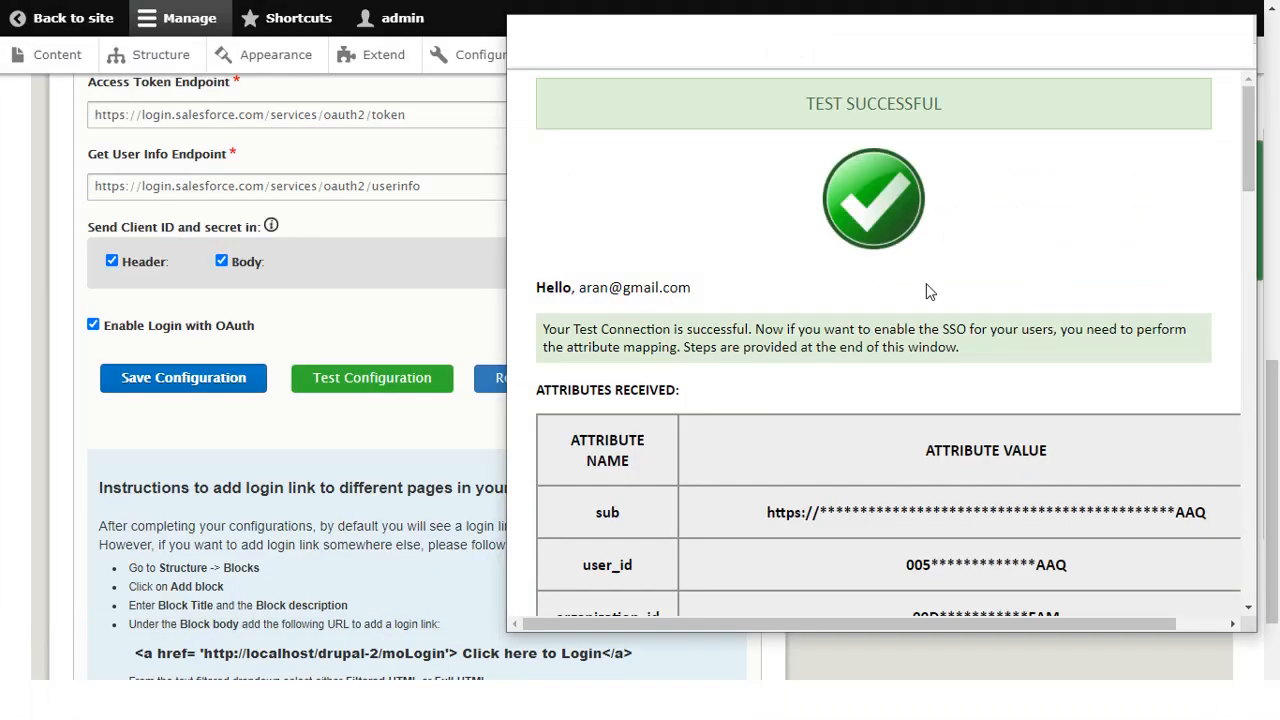
{"action": "scroll", "scroll_direction": "down", "scroll_amount": 3}
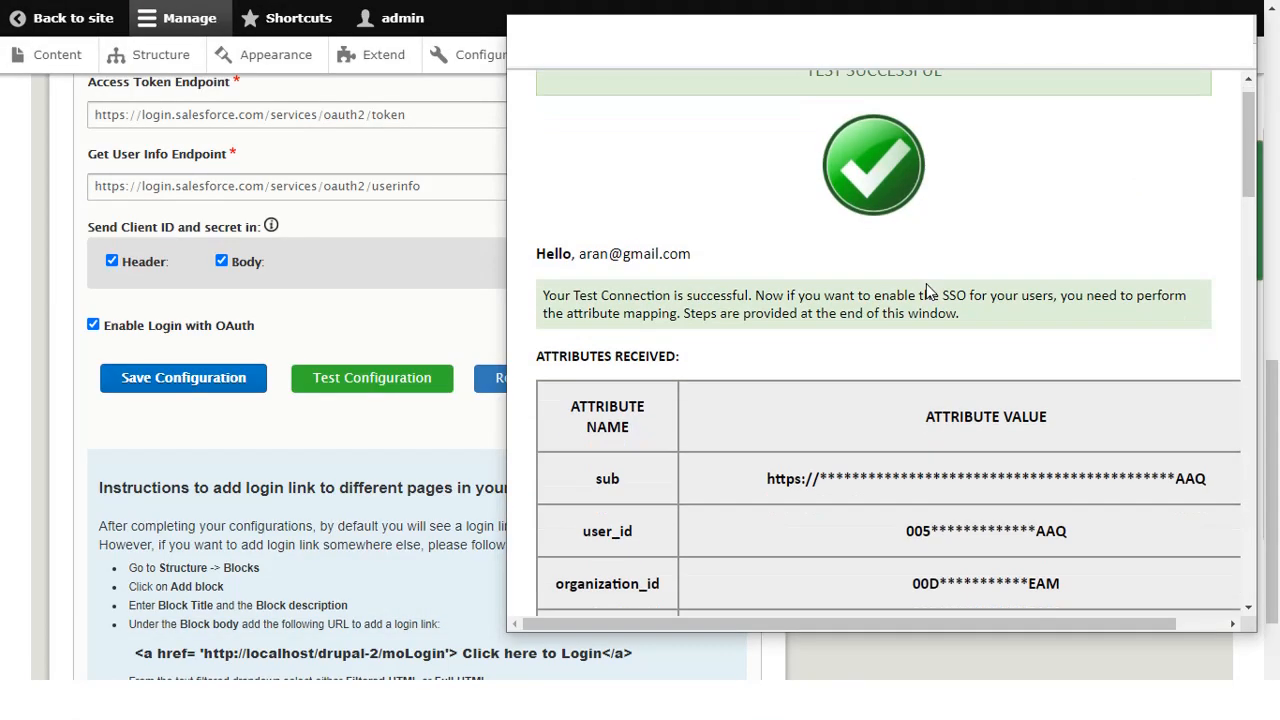
{"action": "scroll", "scroll_direction": "down", "scroll_amount": 3}
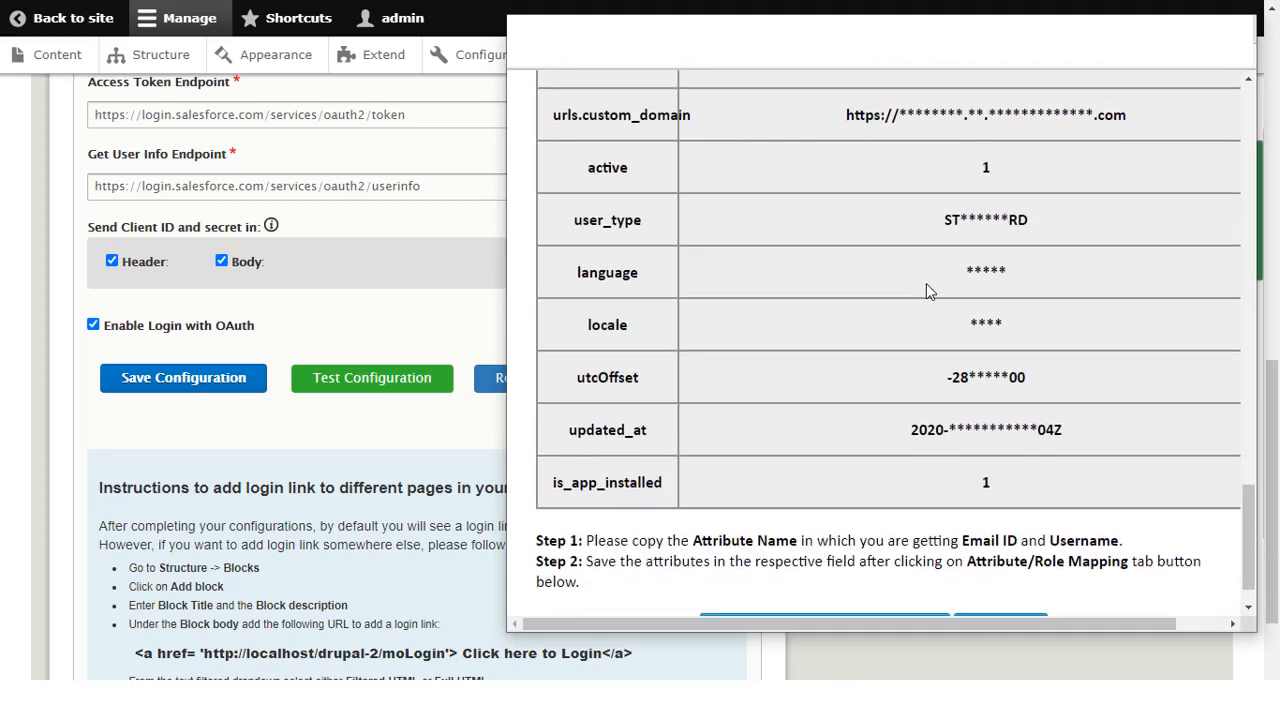
{"action": "scroll", "scroll_direction": "down", "scroll_amount": 3}
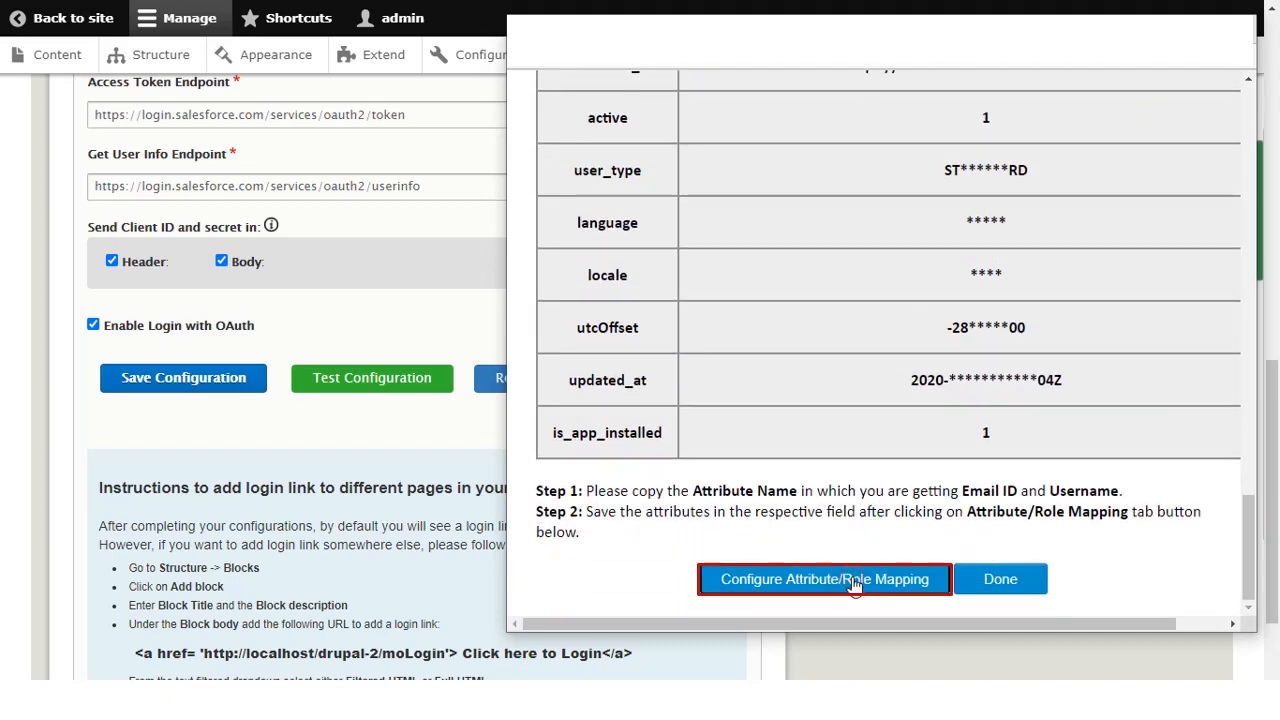
{"action": "left_click", "coordinate": [824, 580]}
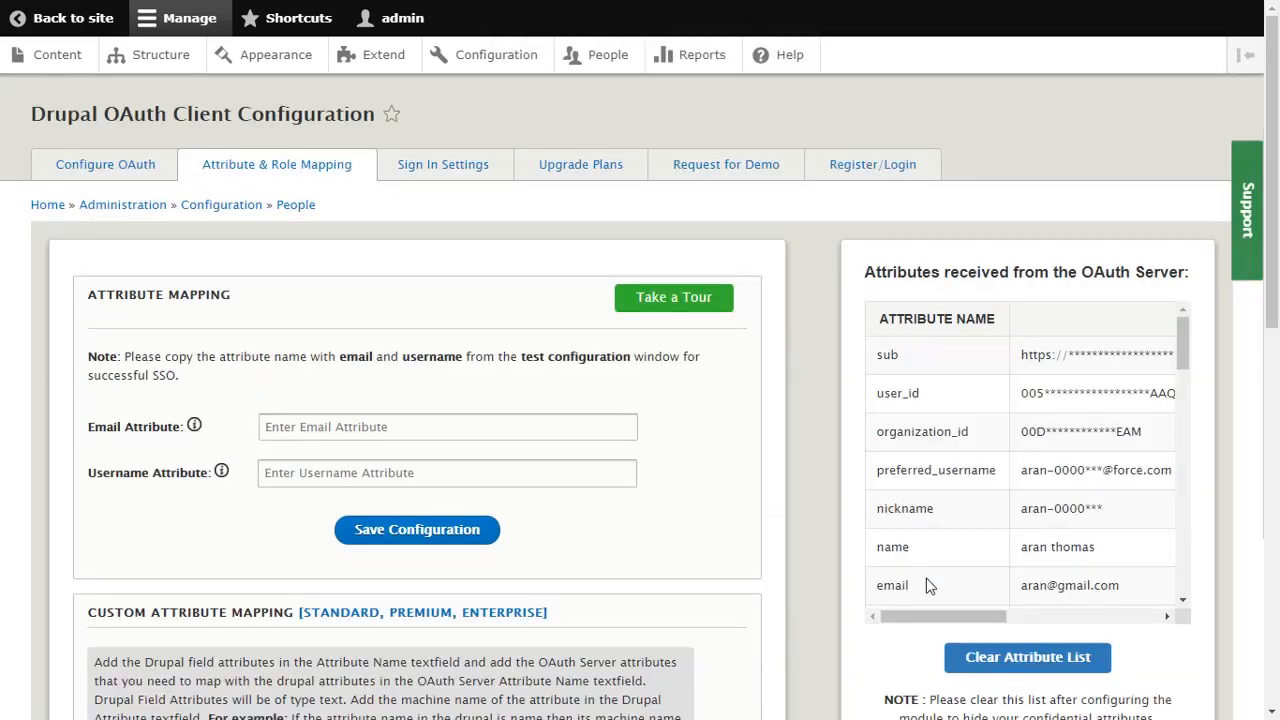
Step: Set the Email Attribute to 'email', copied from the received attributes list
{"action": "double_click", "coordinate": [892, 584]}
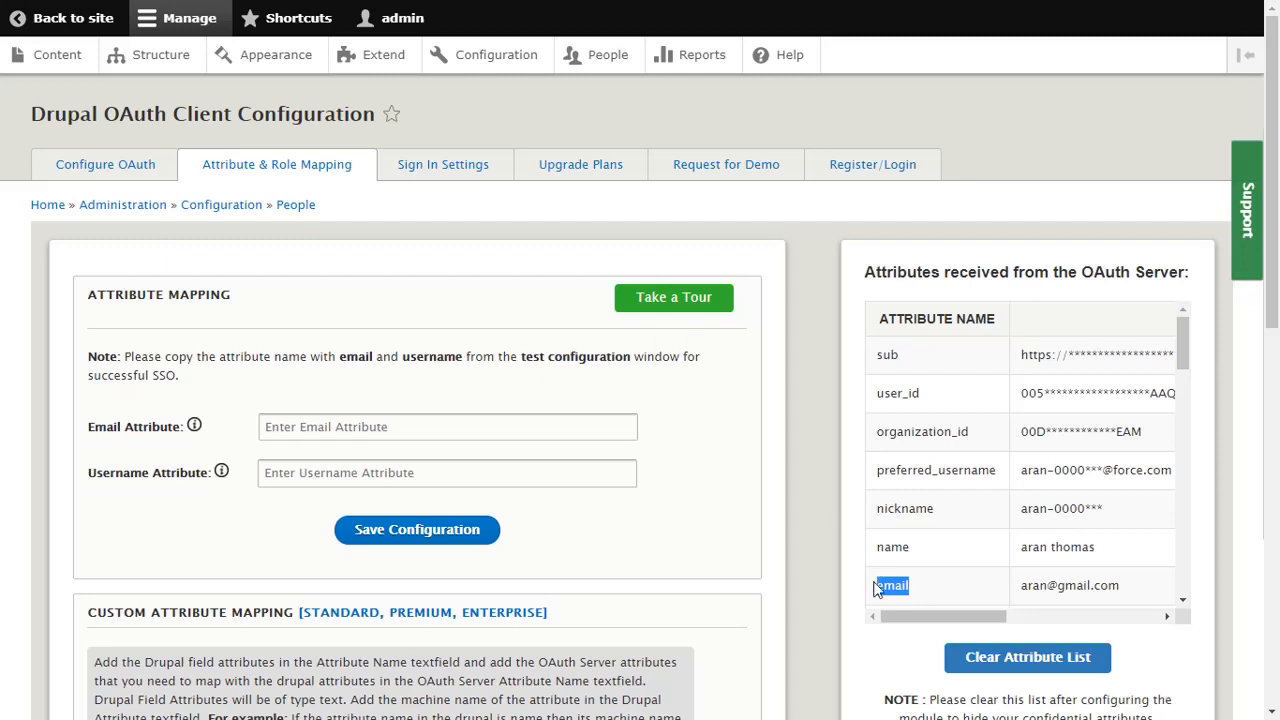
{"action": "left_click", "coordinate": [448, 426]}
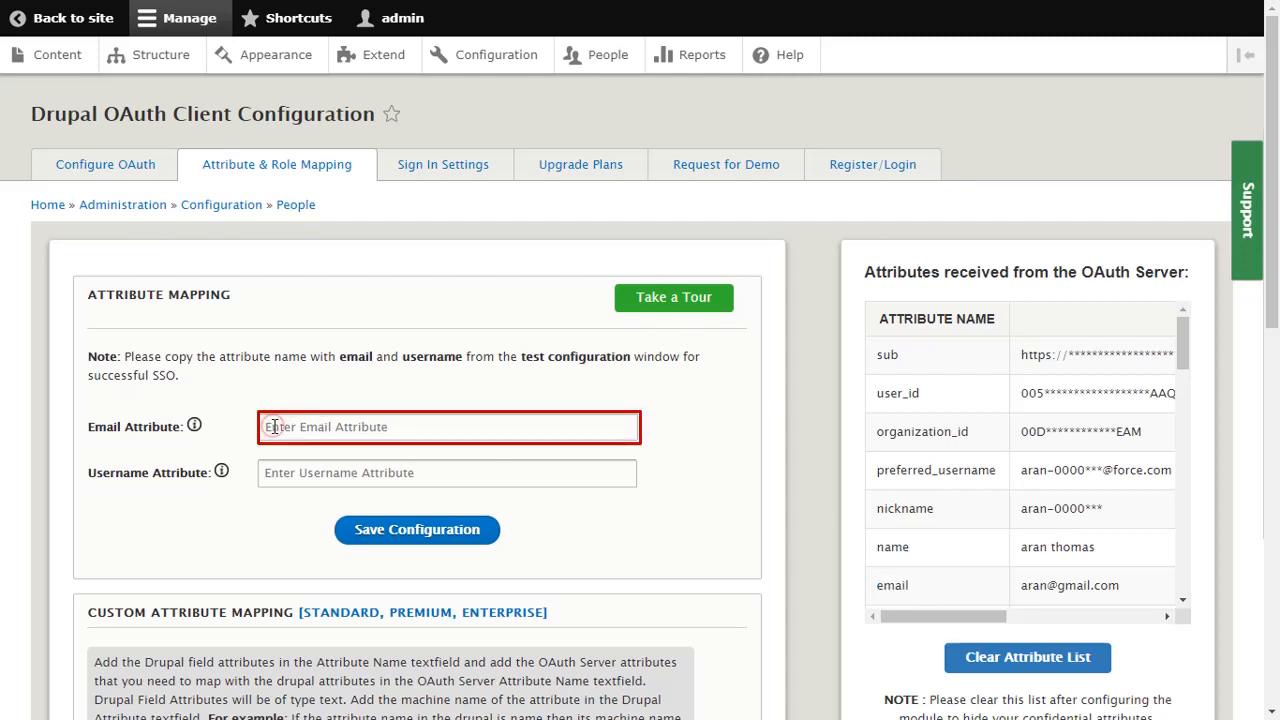
{"action": "type", "text": "email"}
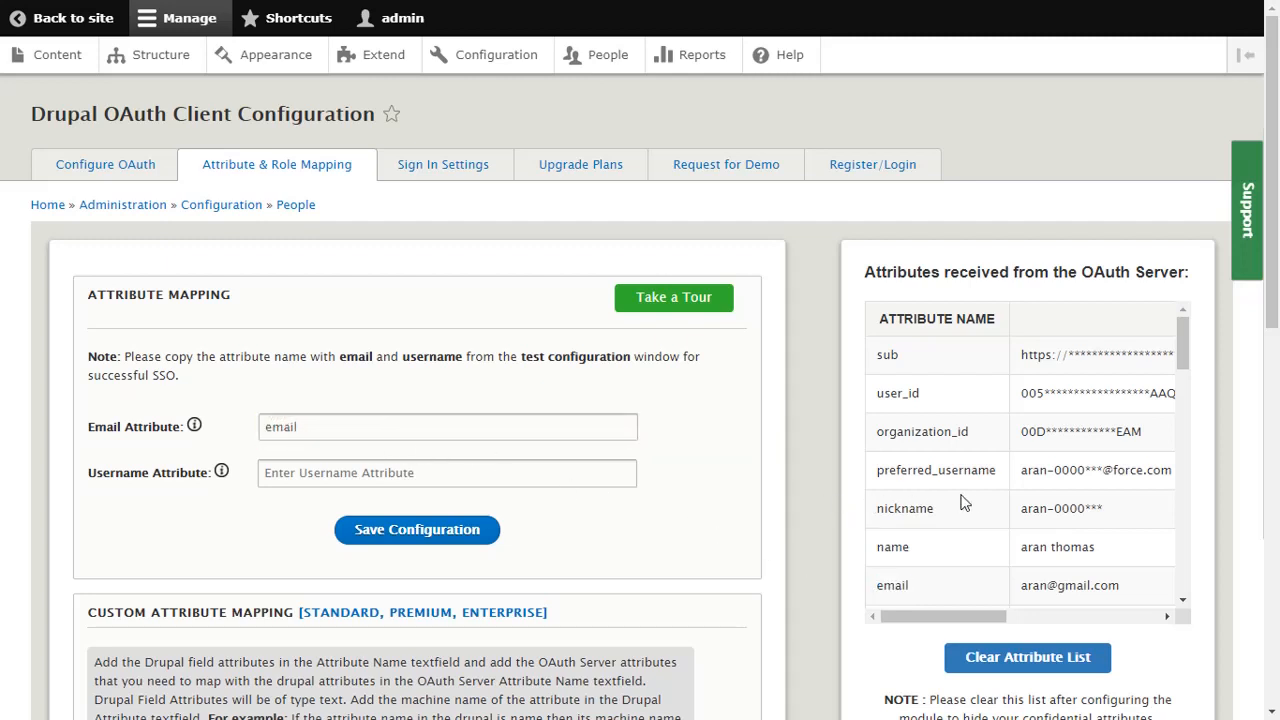
{"action": "scroll", "scroll_direction": "down", "scroll_amount": 3}
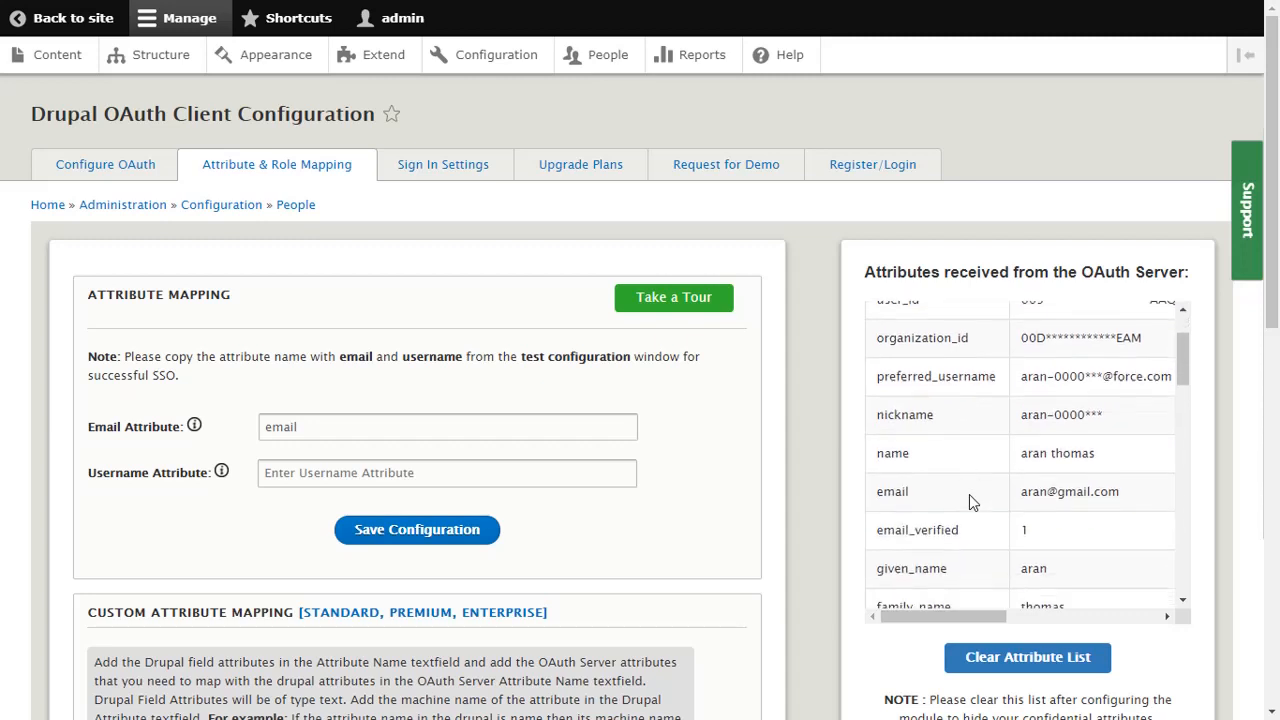
{"action": "mouse_move", "coordinate": [956, 572]}
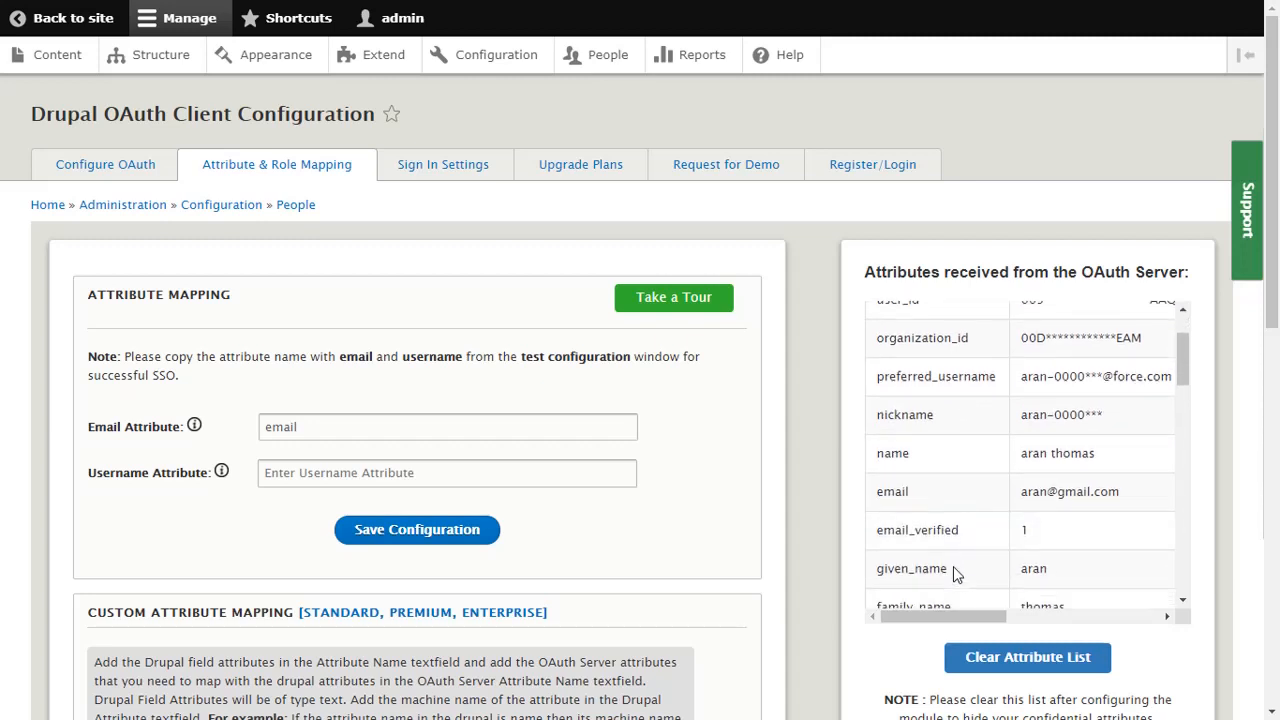
Step: Set the Username Attribute to 'given_name', save the mapping and return to the front page
{"action": "double_click", "coordinate": [910, 568]}
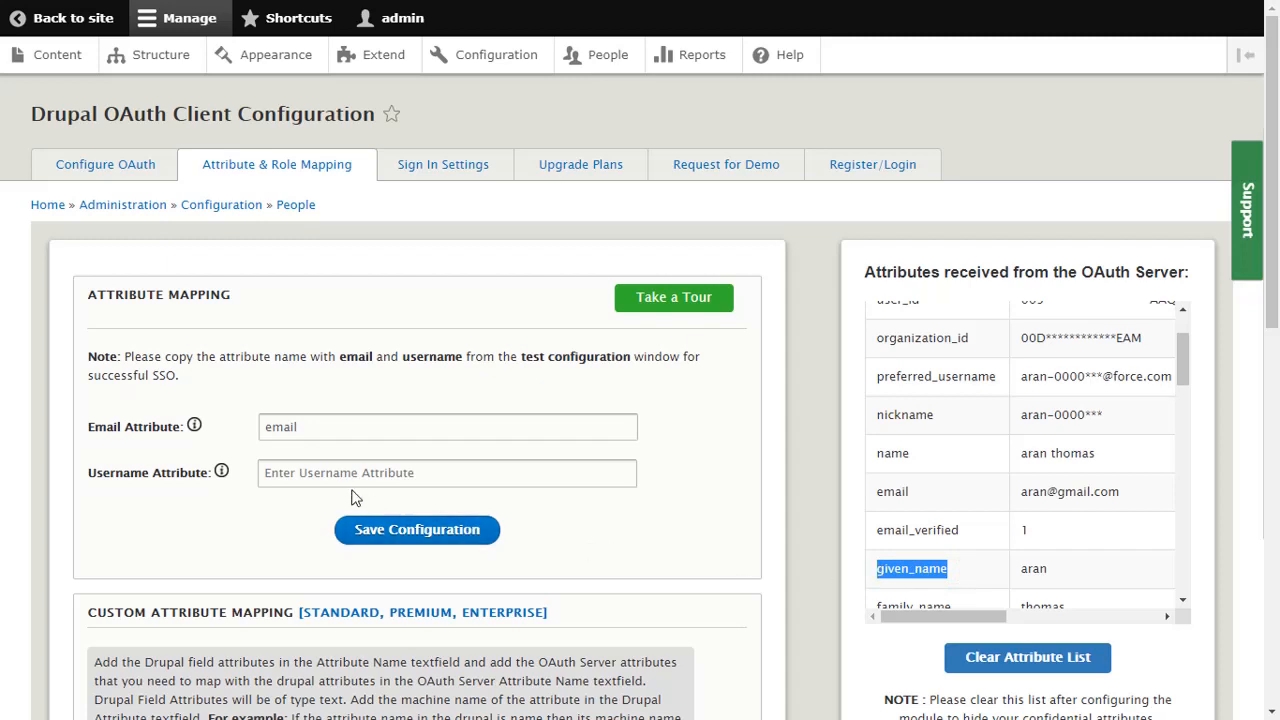
{"action": "left_click", "coordinate": [448, 472]}
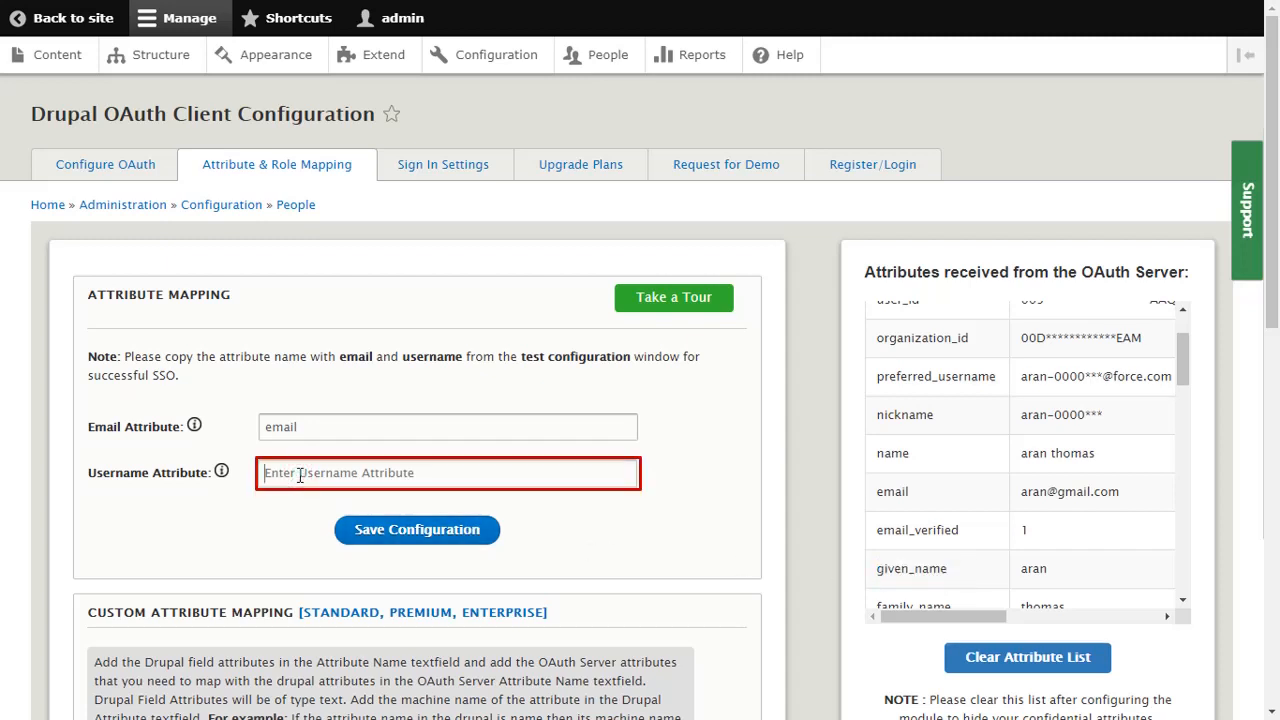
{"action": "type", "text": "given_name"}
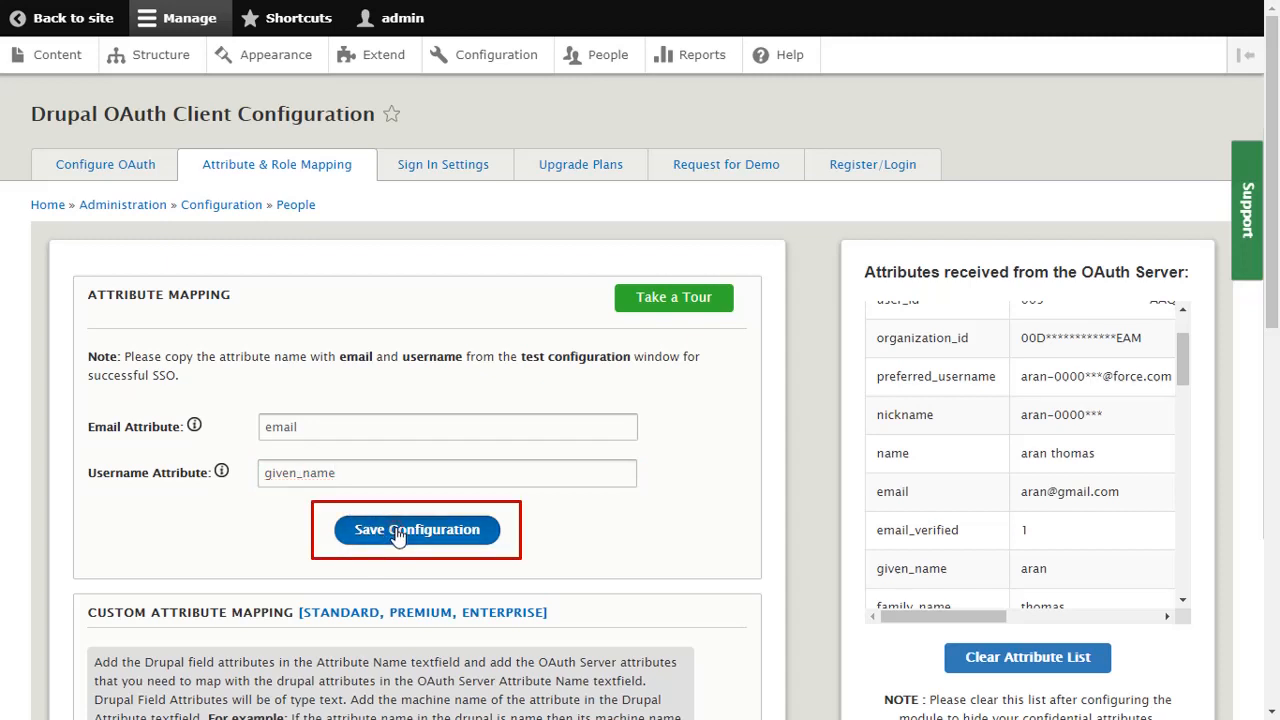
{"action": "left_click", "coordinate": [416, 528]}
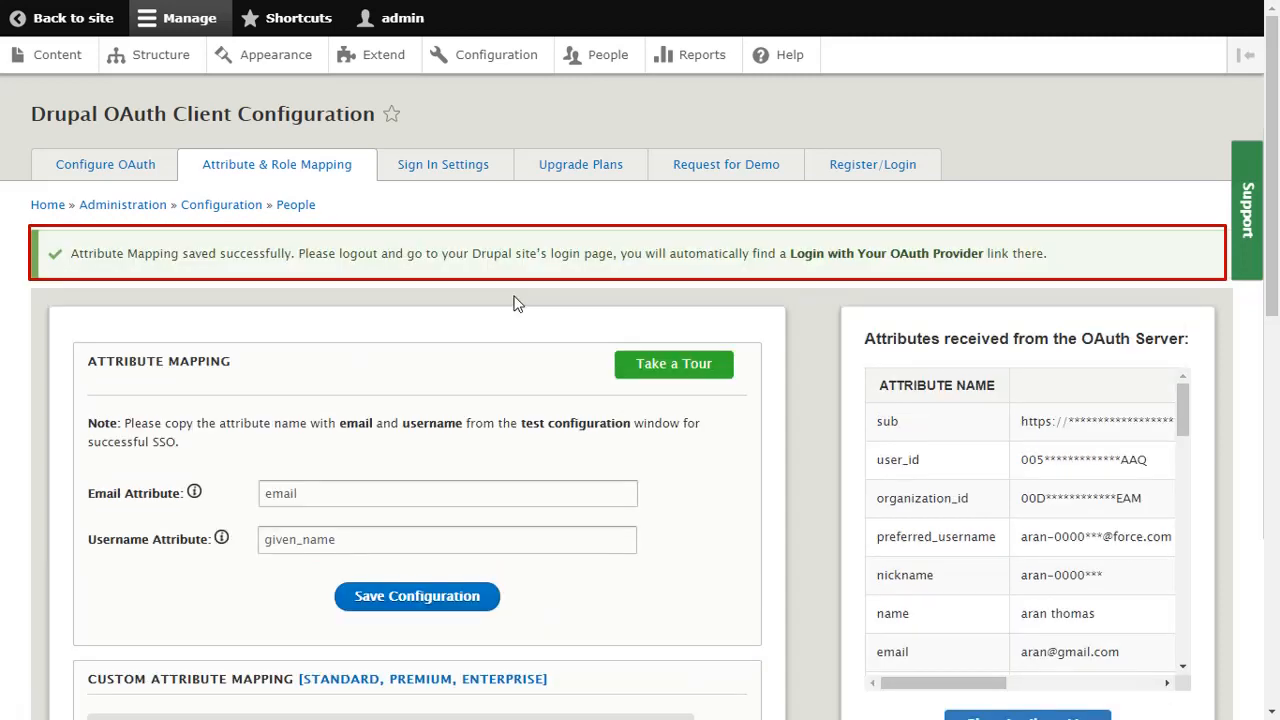
{"action": "left_click", "coordinate": [70, 18]}
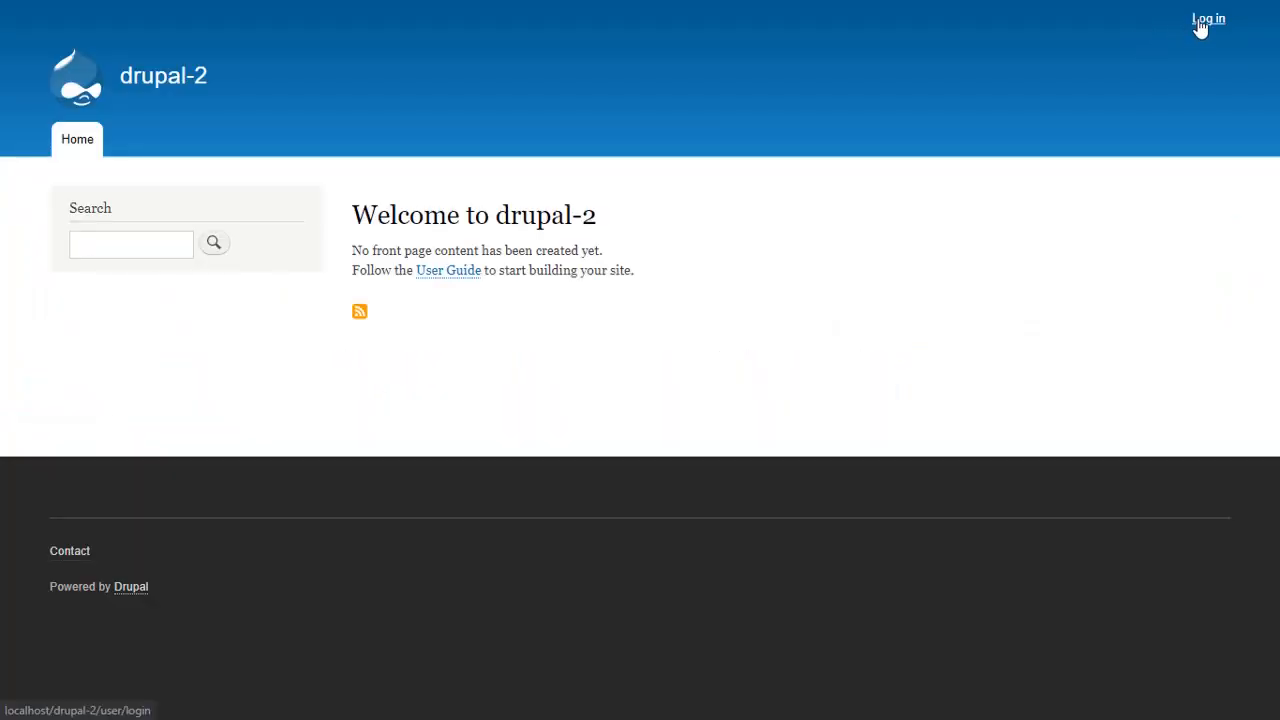
Step: Go to the Drupal login page and choose 'Login using Salesforce'
{"action": "left_click", "coordinate": [1208, 18]}
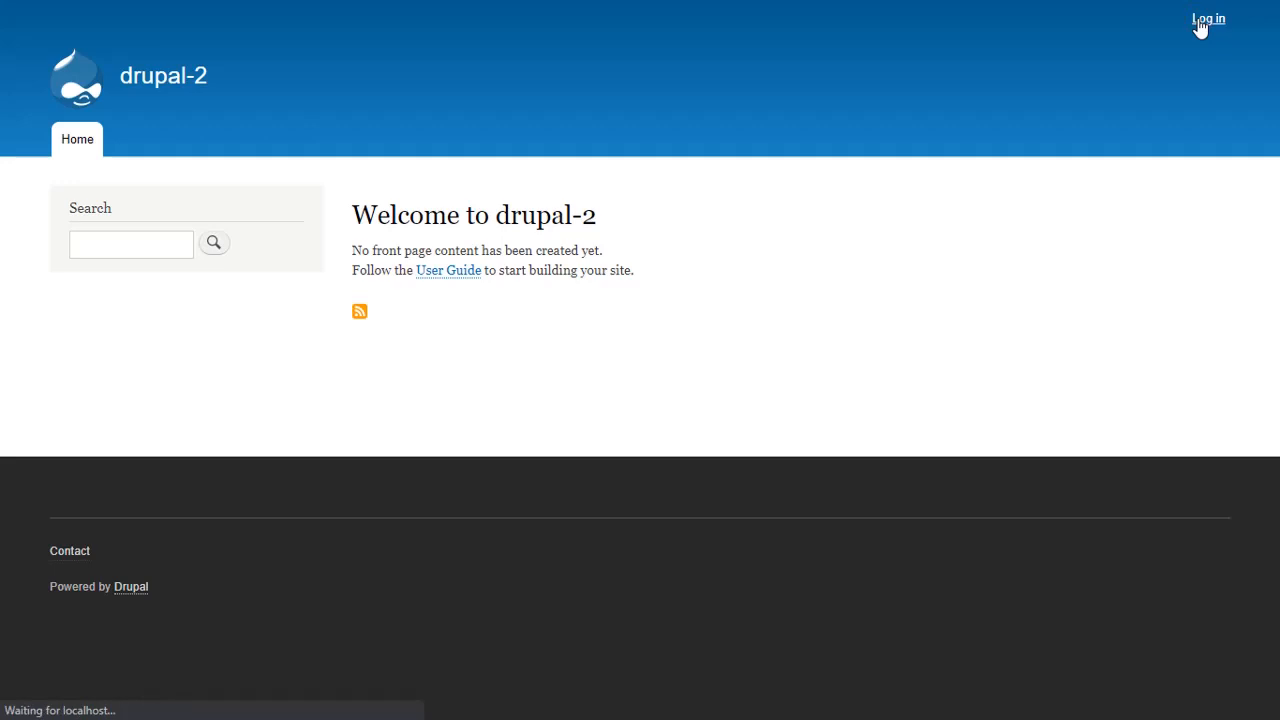
{"action": "left_click", "coordinate": [1208, 18]}
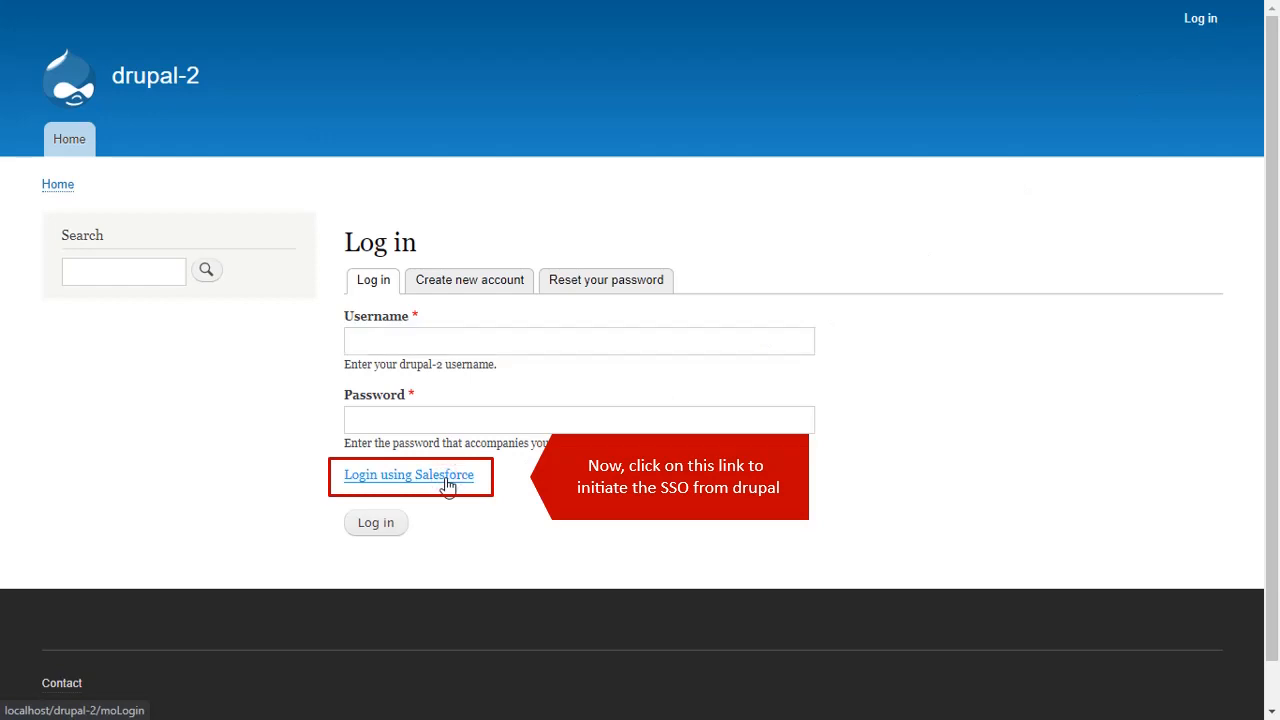
{"action": "left_click", "coordinate": [408, 474]}
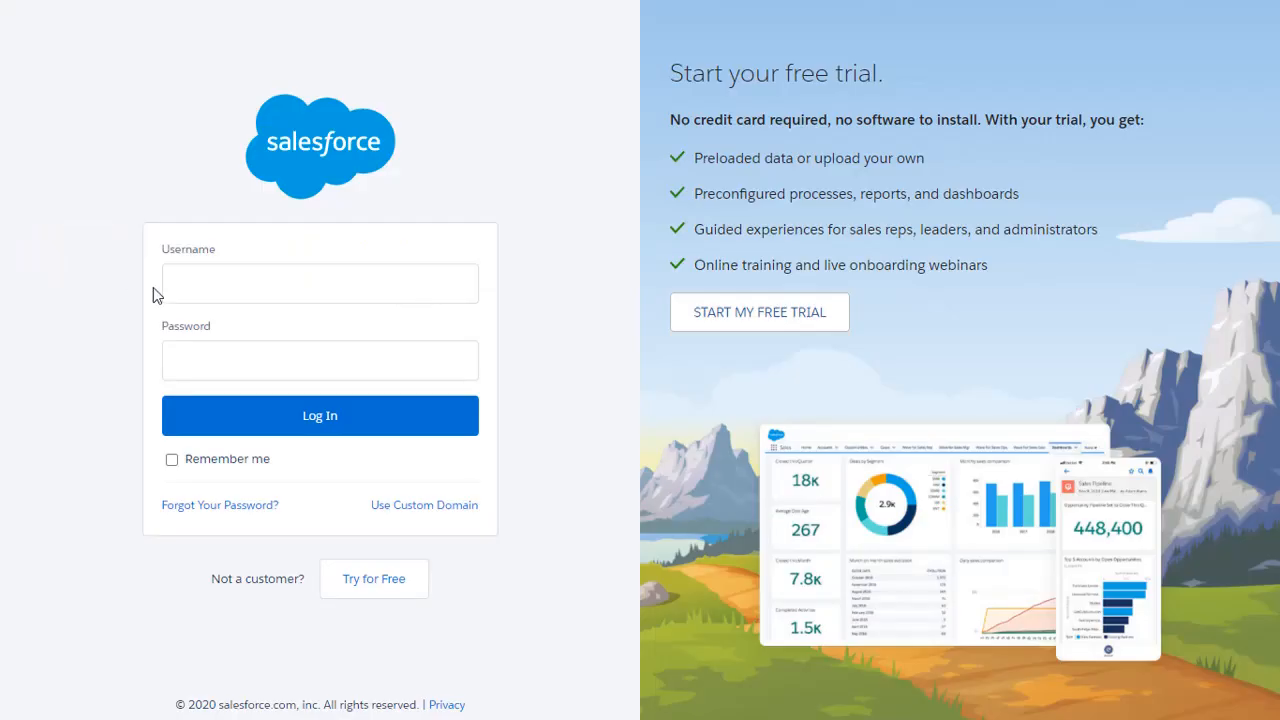
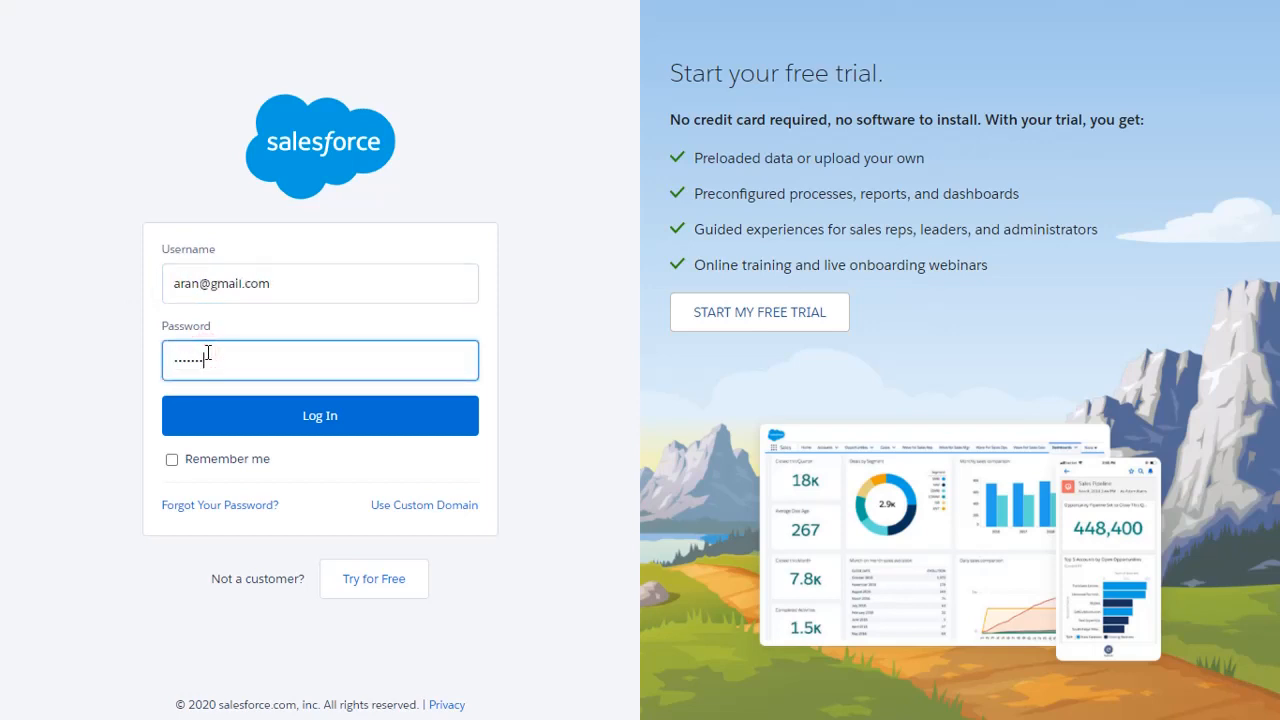
{"action": "left_click", "coordinate": [320, 414]}
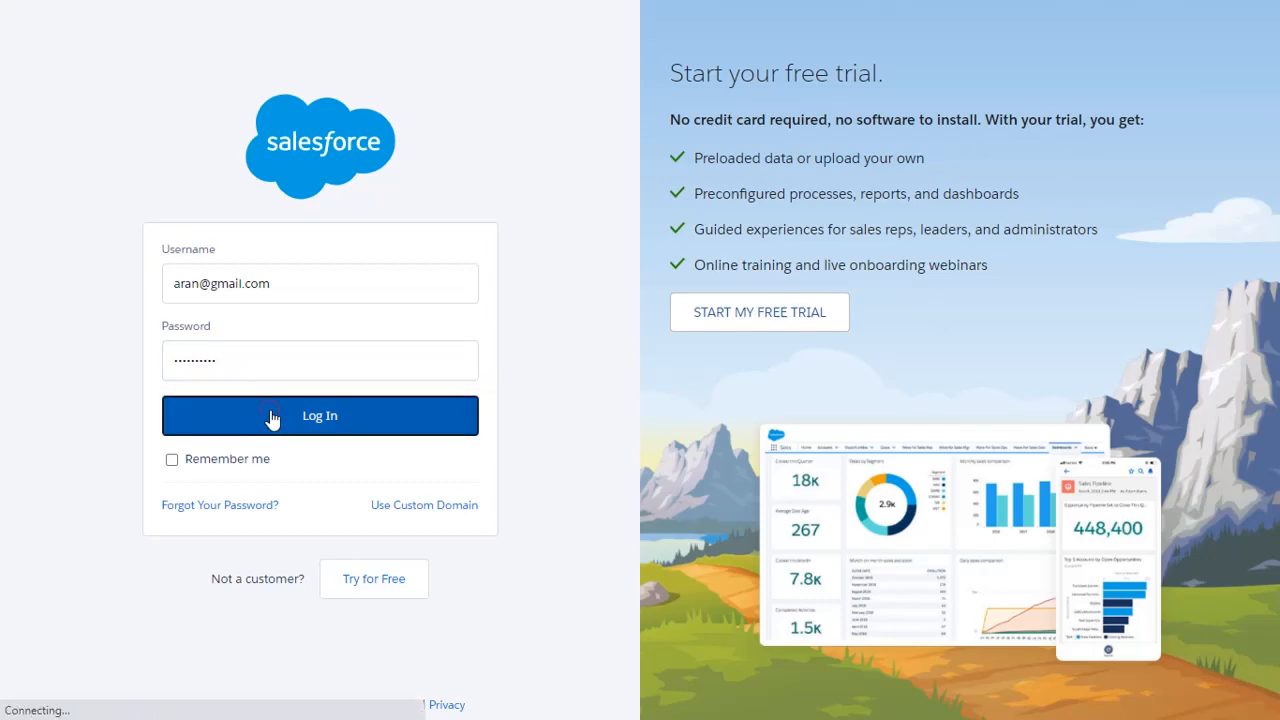
{"action": "left_click", "coordinate": [320, 414]}
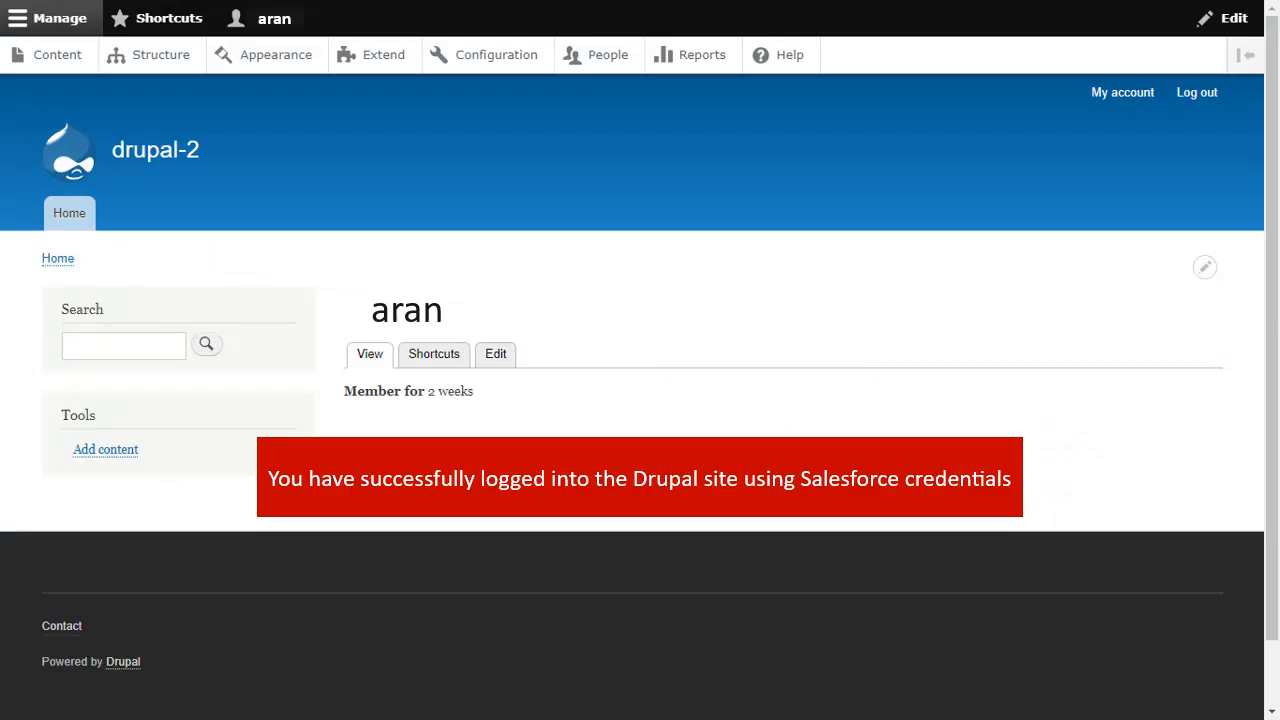